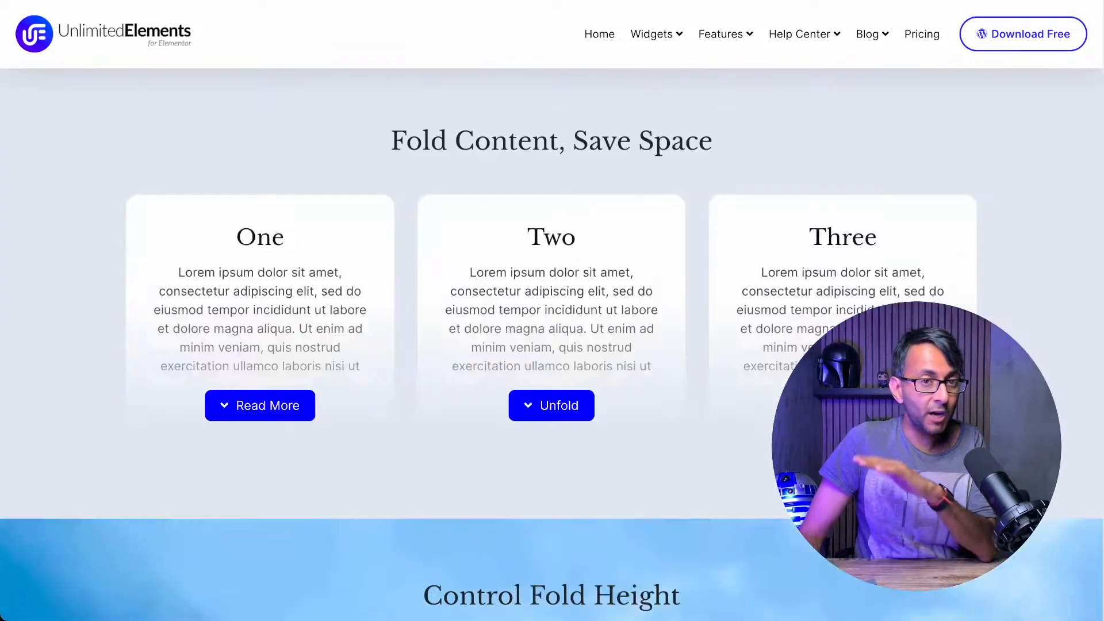
Try the Unfold Content demo cards, expanding and folding the One and Suzuki S1 entries
scroll("down", 3)
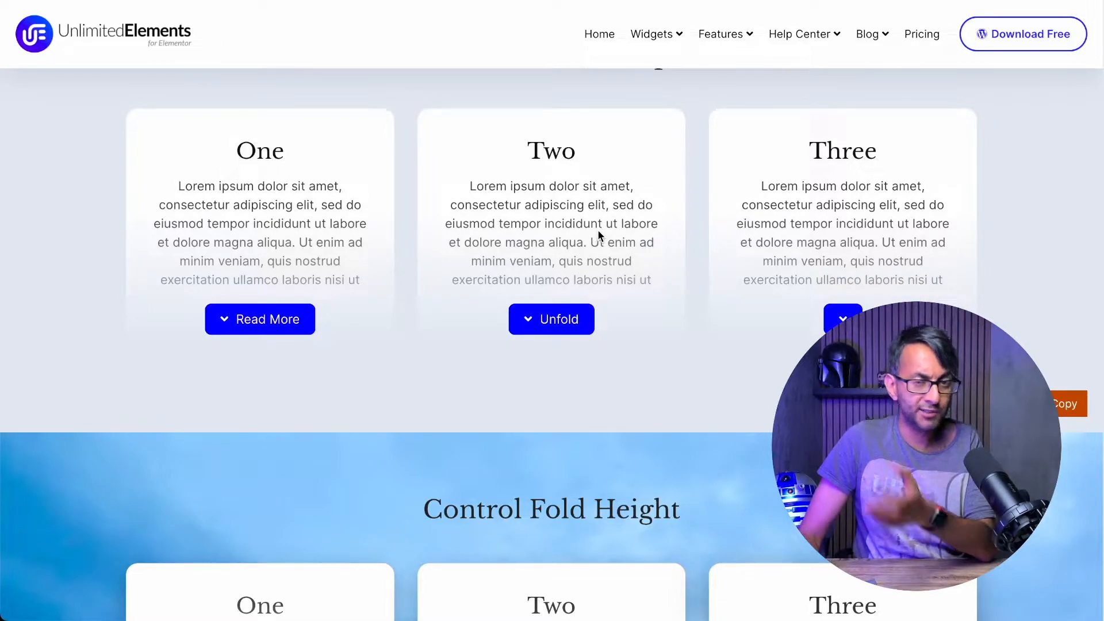
left_click(258, 318)
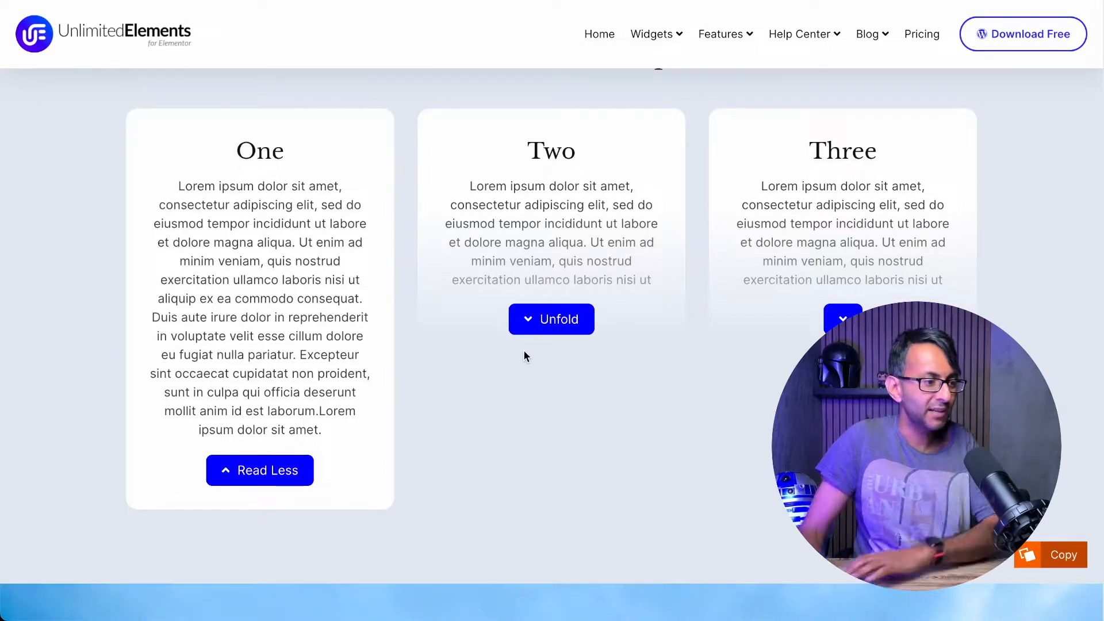
left_click(551, 318)
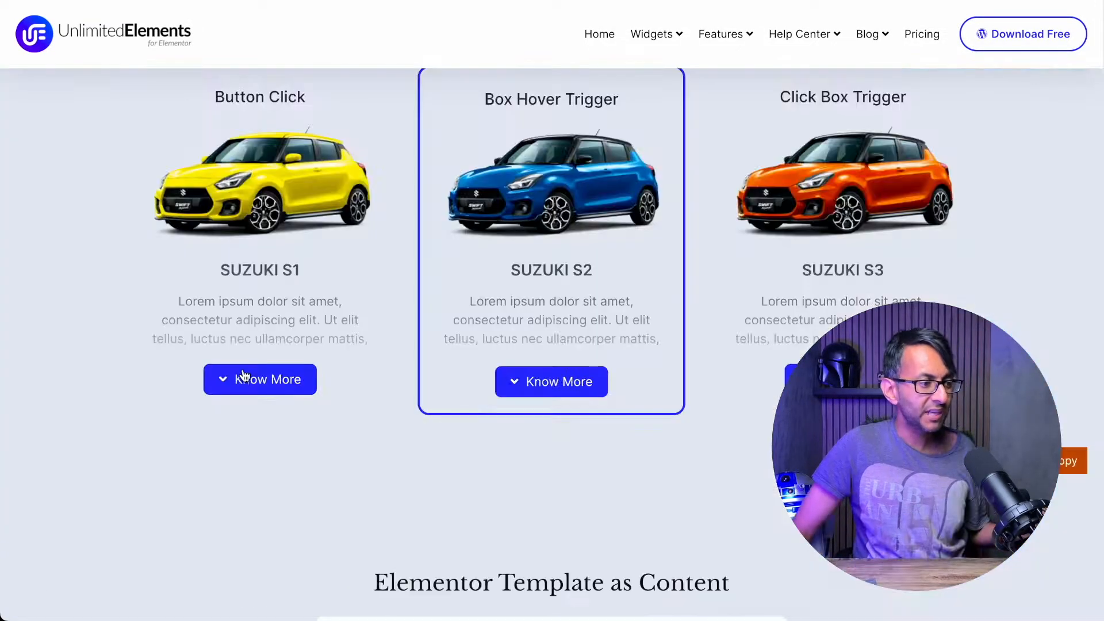
left_click(259, 379)
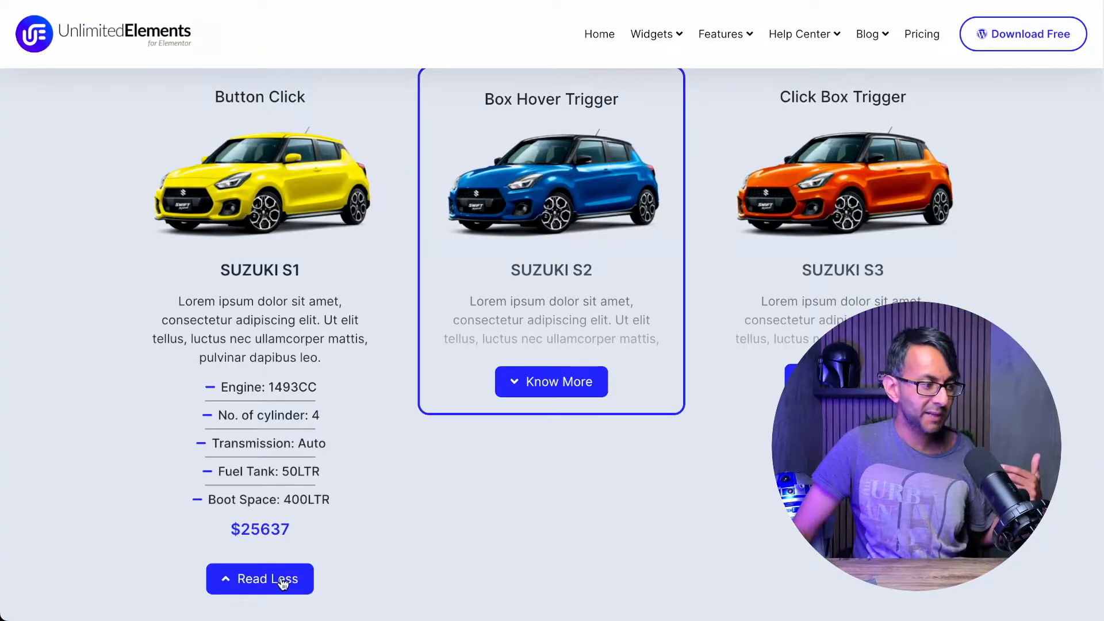
left_click(551, 381)
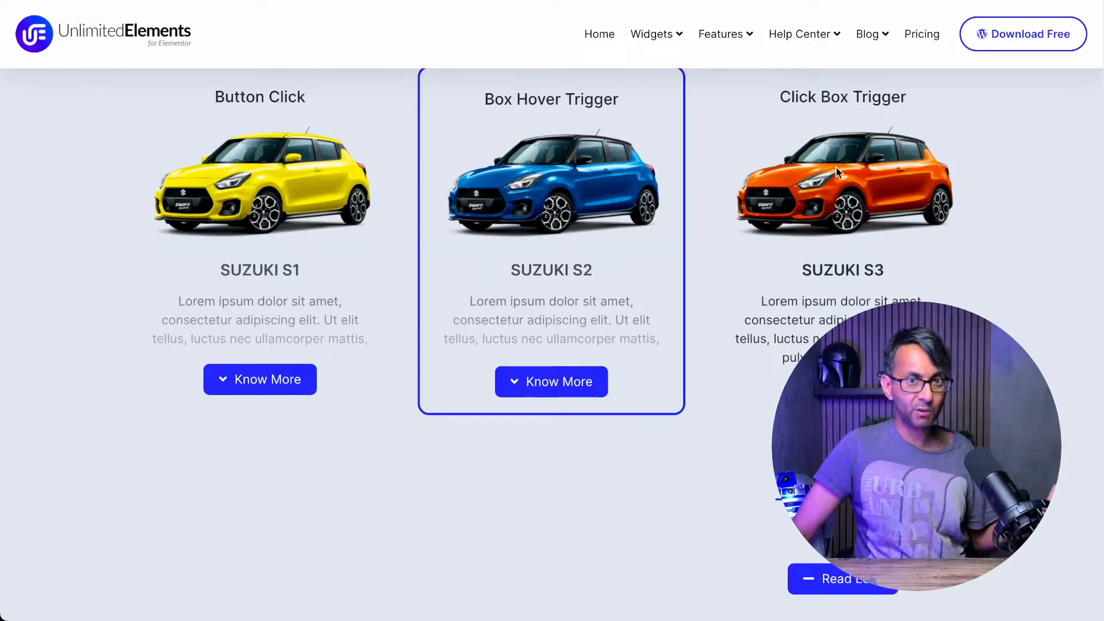
scroll("down", 3)
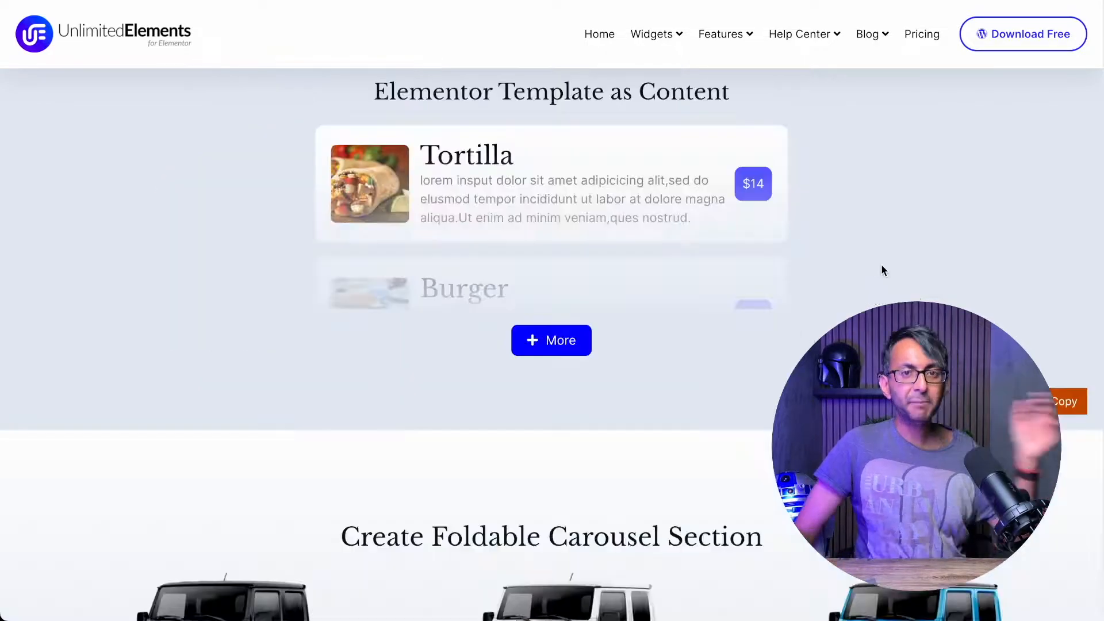
left_click(551, 340)
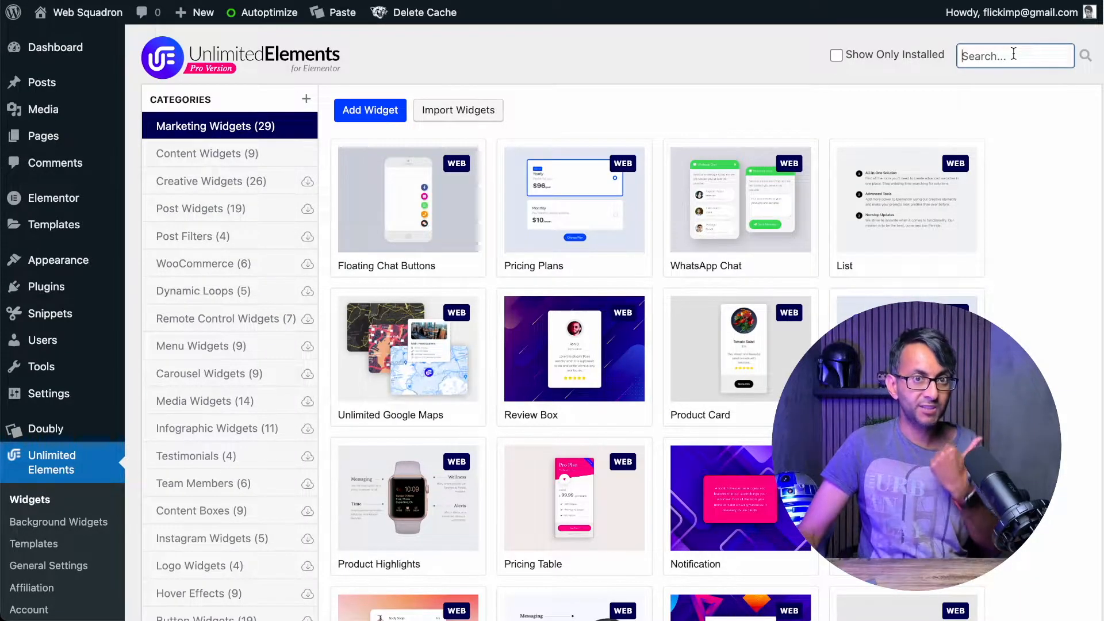
Search the Unlimited Elements widget catalogue for 'unfold'
type("unfold")
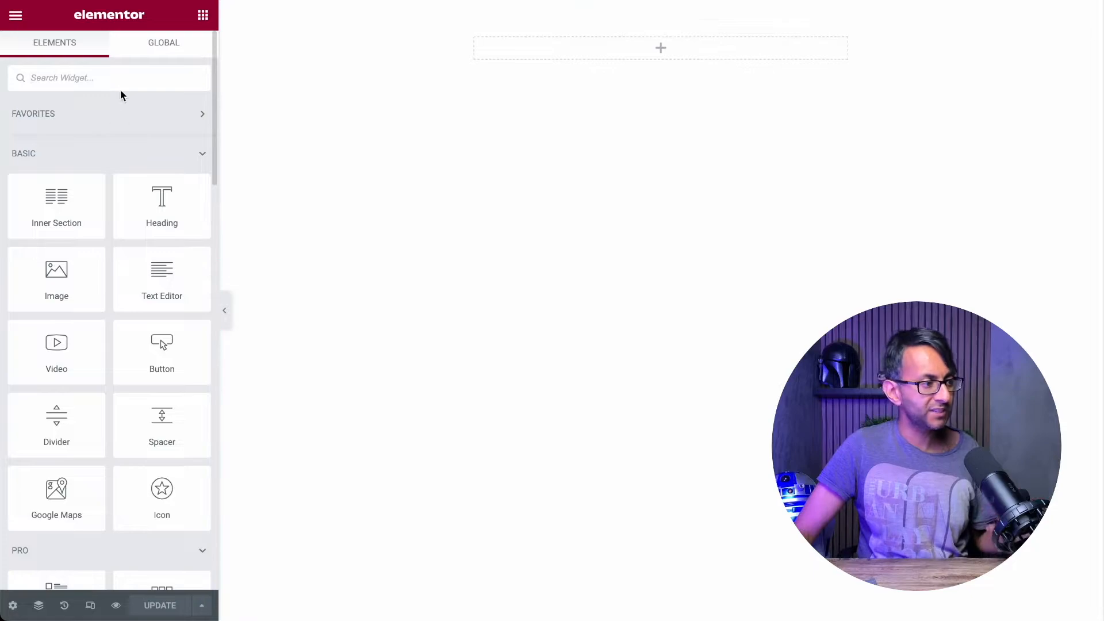
Find 'unfold' in the Elements panel and drop the Unfold Content widget into the empty section
type("unfol")
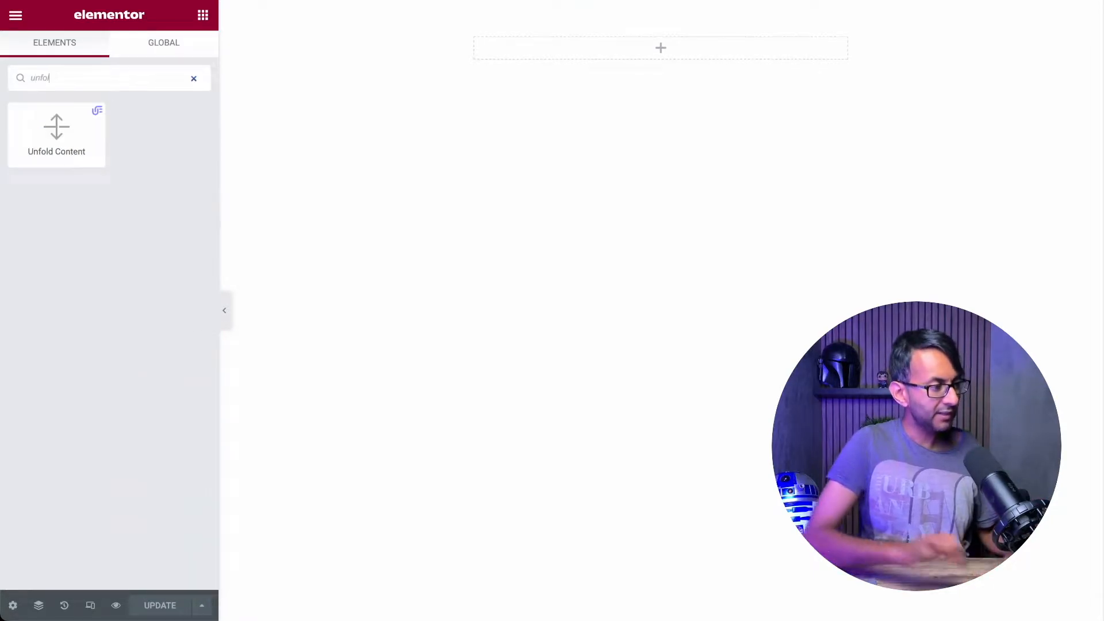
left_click_drag(55, 133, 485, 114)
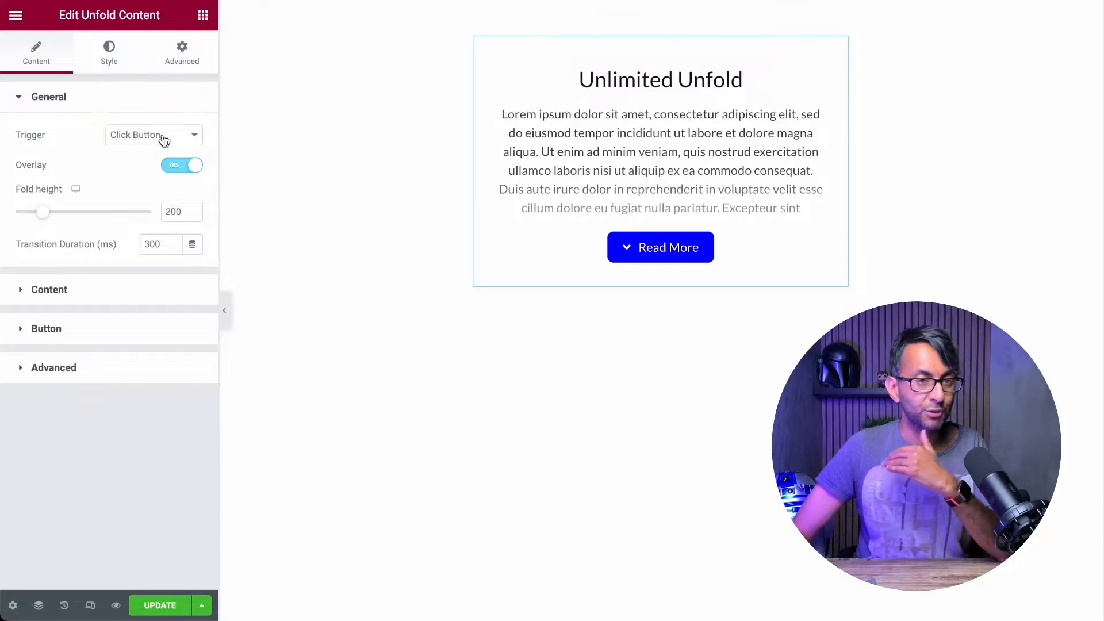
left_click(153, 135)
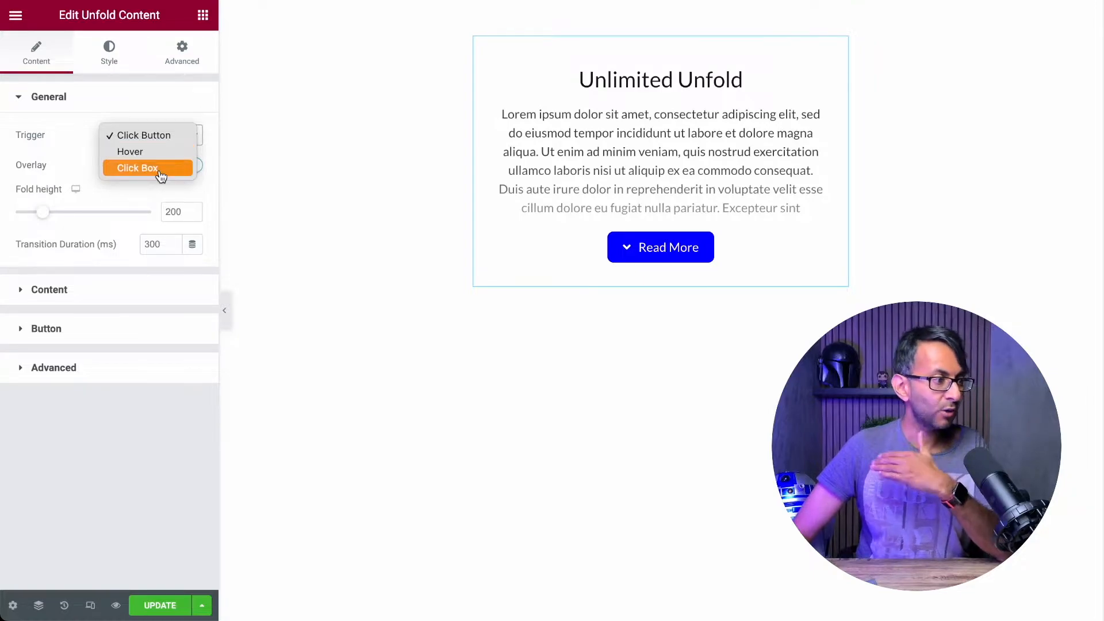
left_click(136, 168)
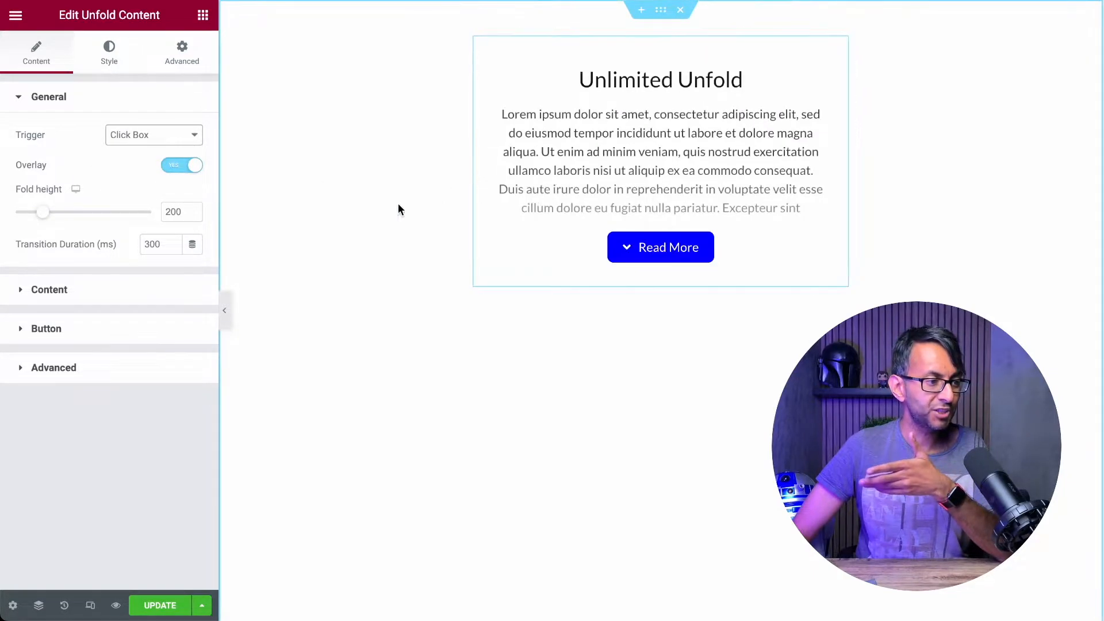
left_click(660, 162)
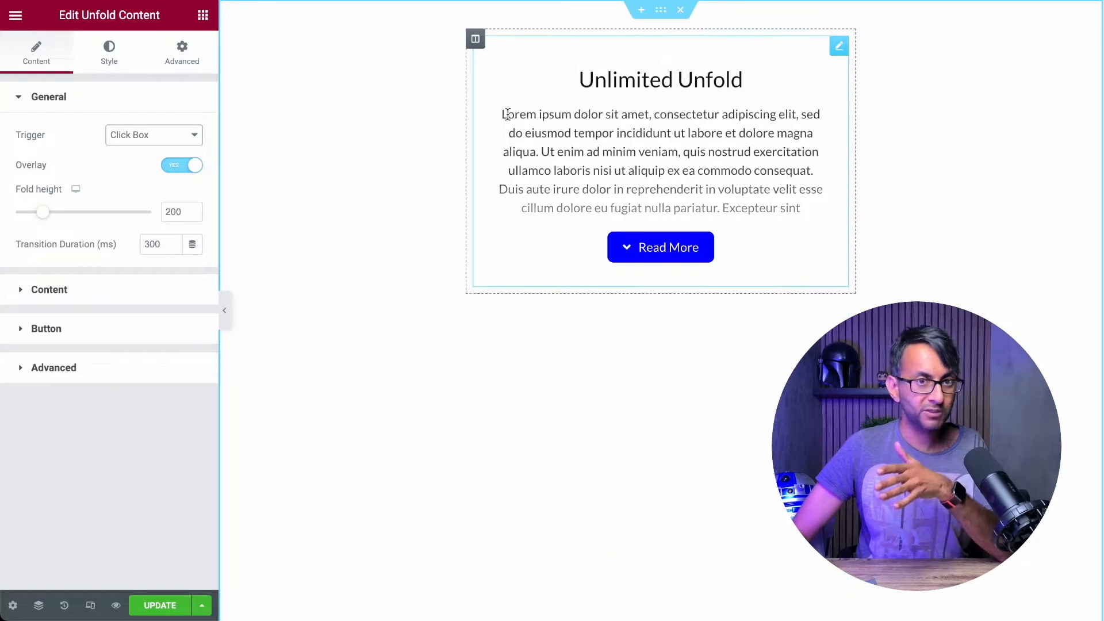
left_click(153, 134)
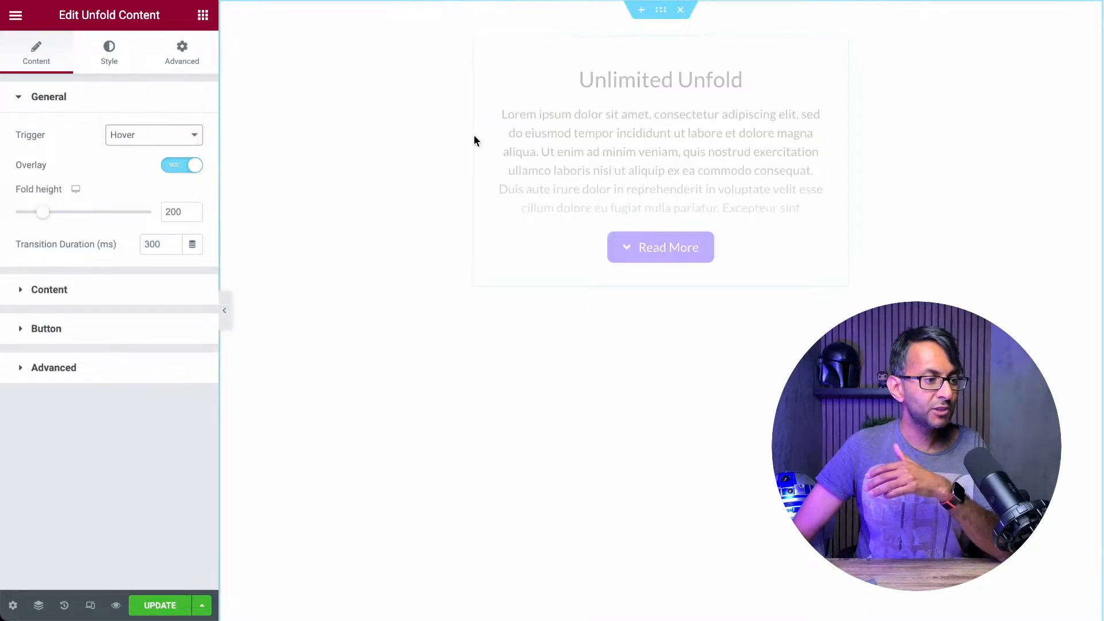
left_click(660, 247)
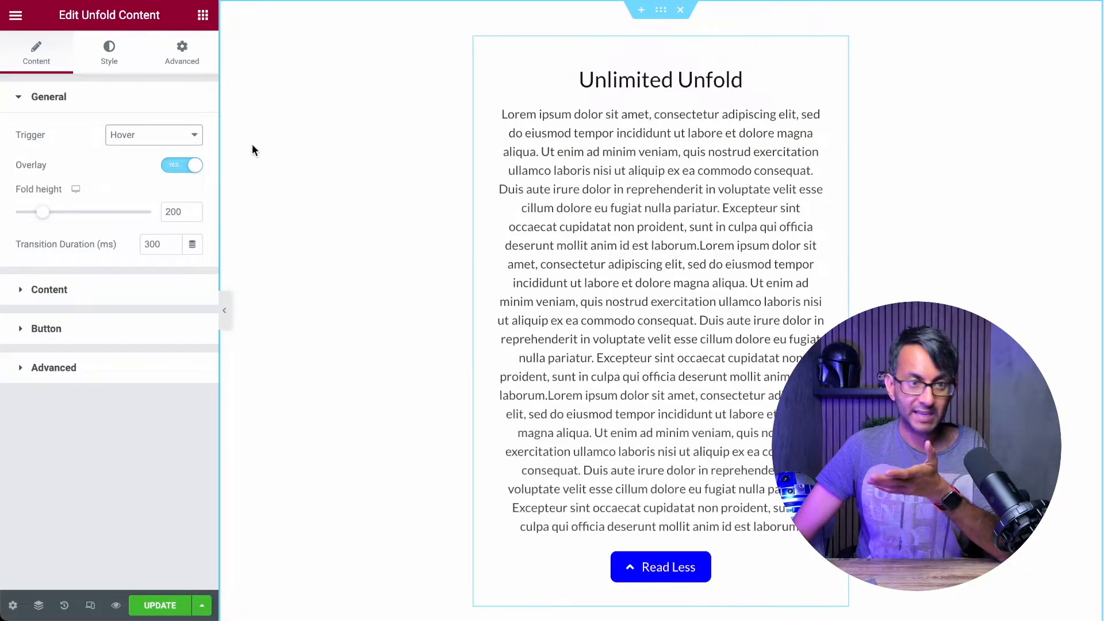
left_click(153, 135)
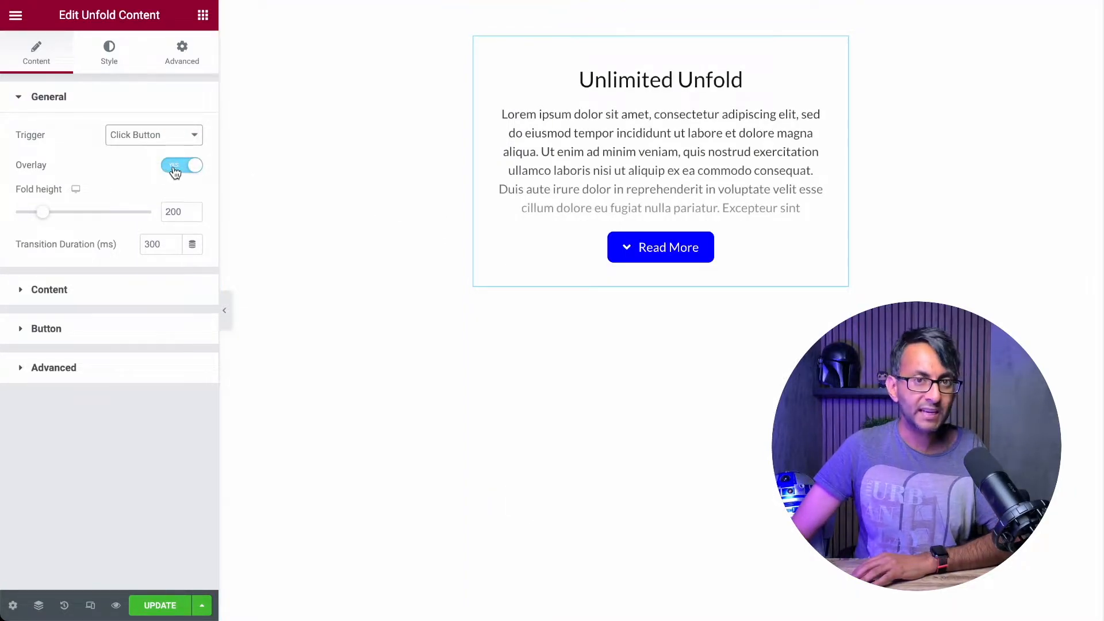
left_click(181, 165)
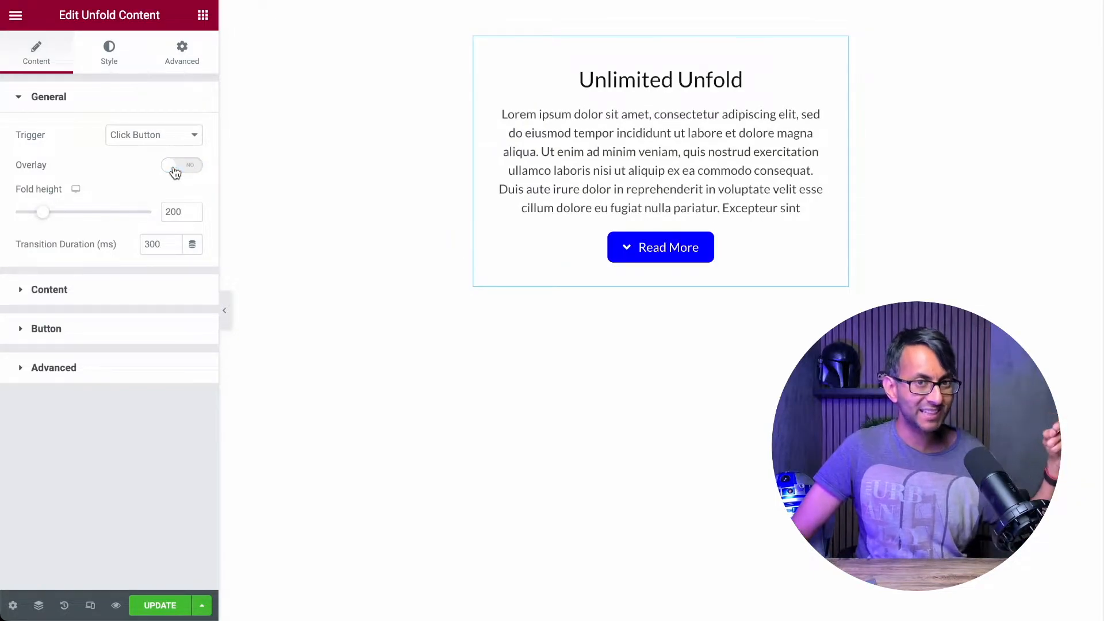
left_click(182, 165)
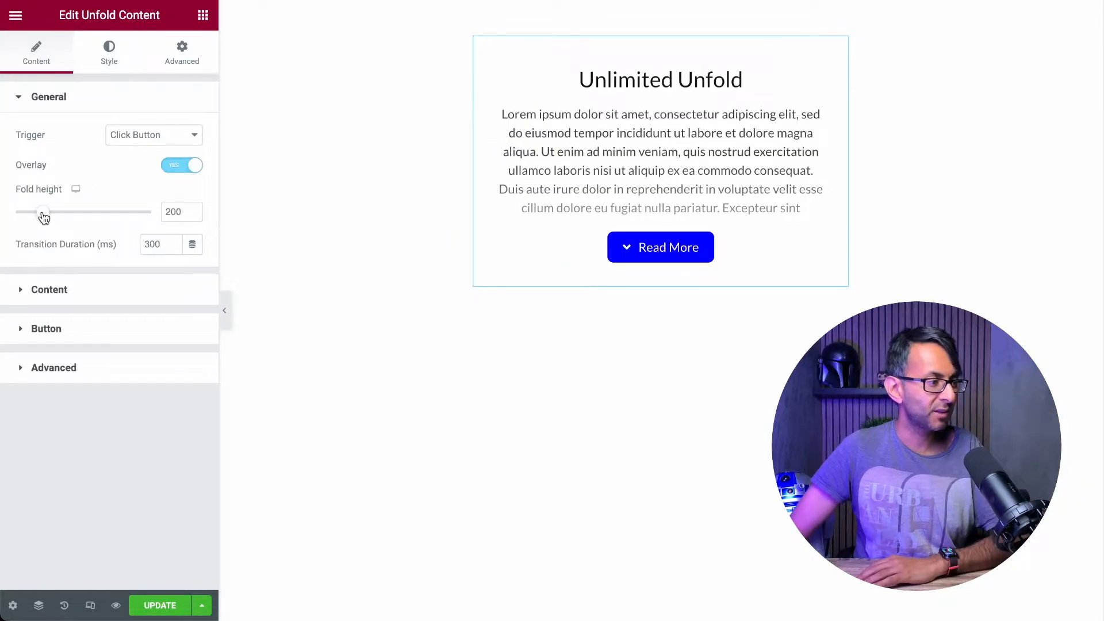
Drop the Fold height to 0, check the preview, then raise it back up
left_click_drag(44, 212, 15, 211)
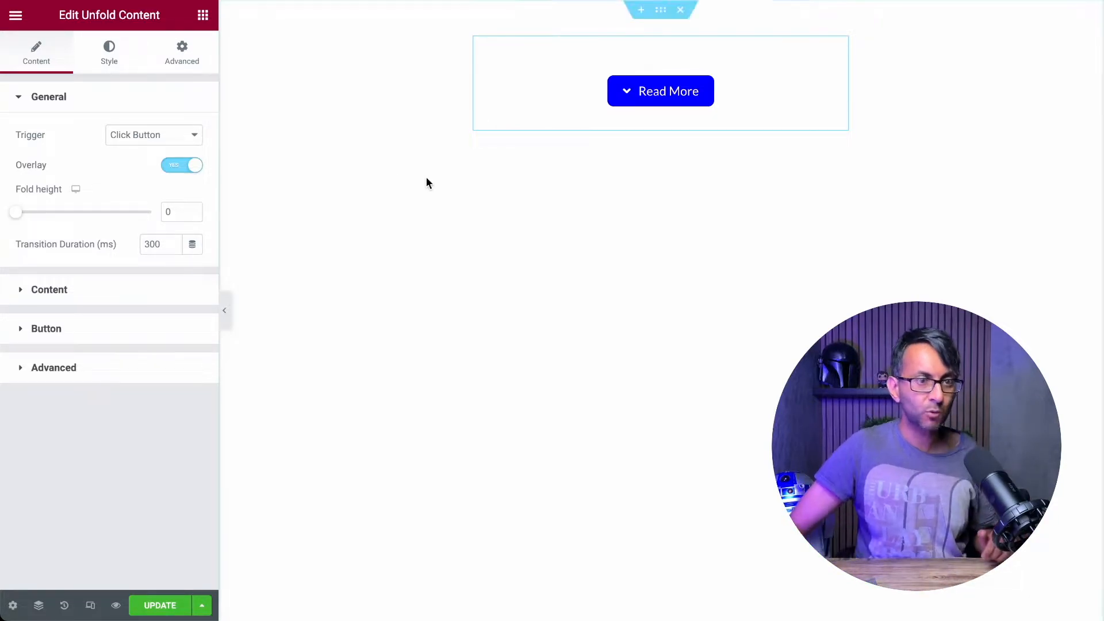
left_click(659, 91)
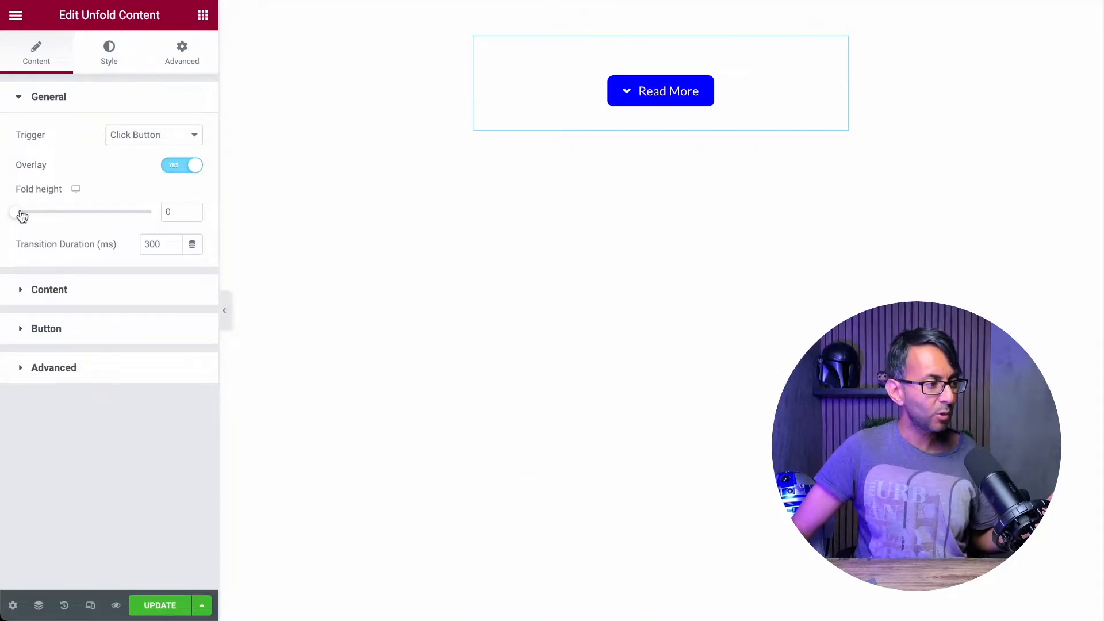
left_click_drag(12, 212, 92, 211)
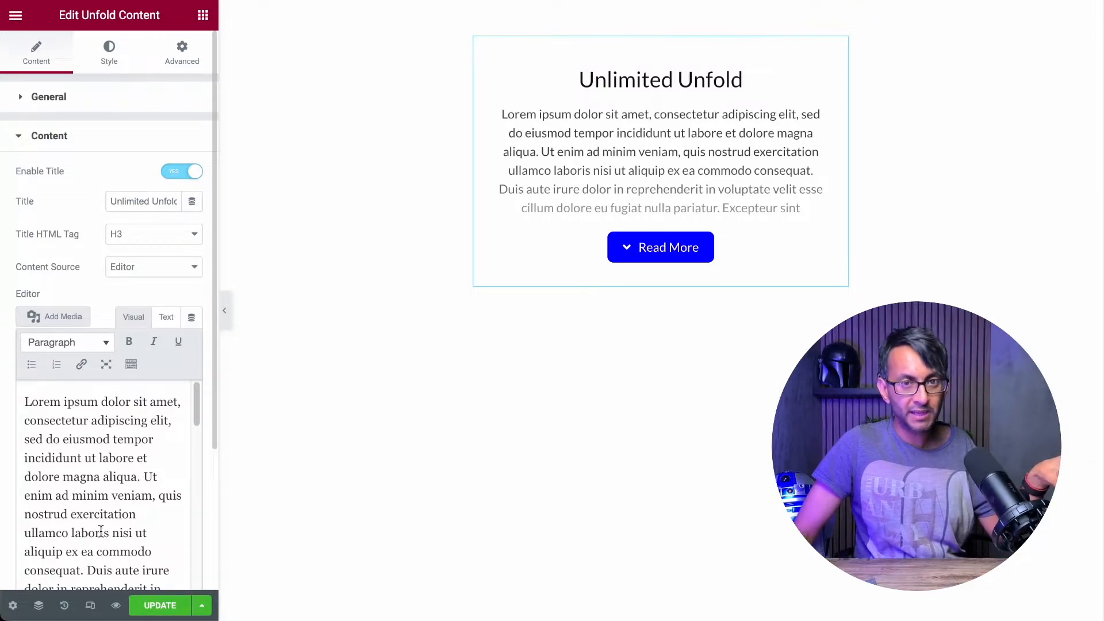
Switch Content Source to Elementor Template, then return it to Editor
left_click(153, 265)
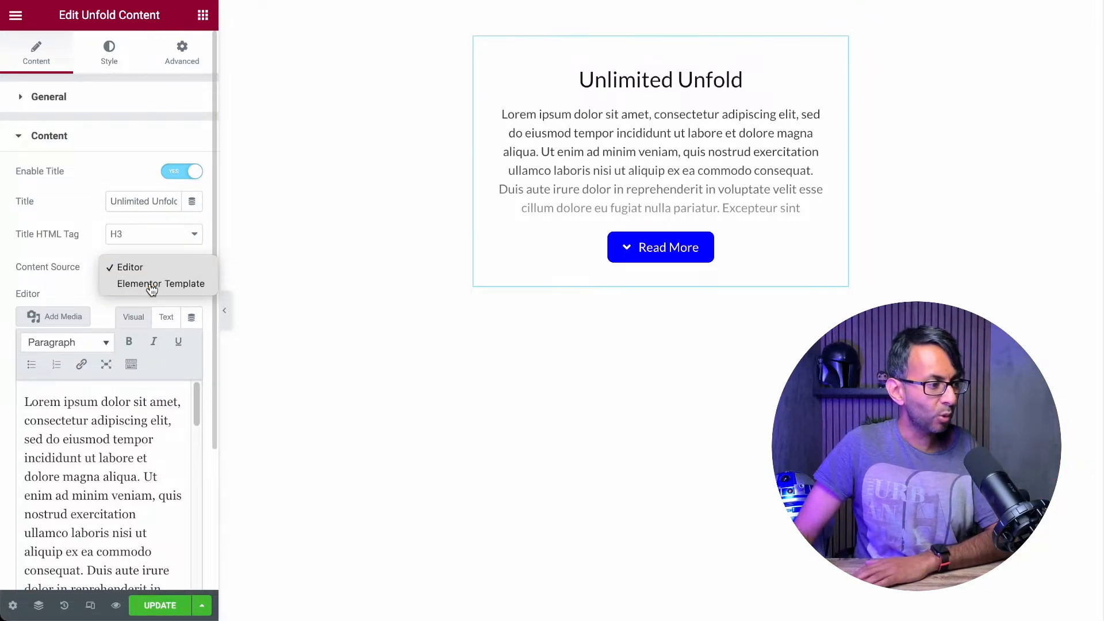
left_click(161, 283)
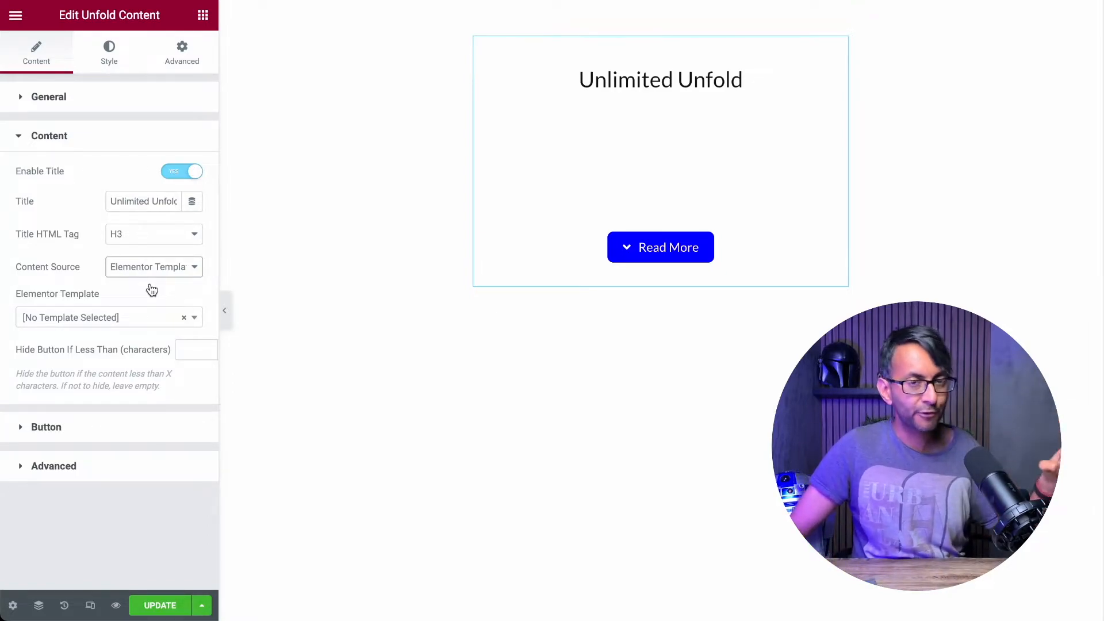
left_click(153, 266)
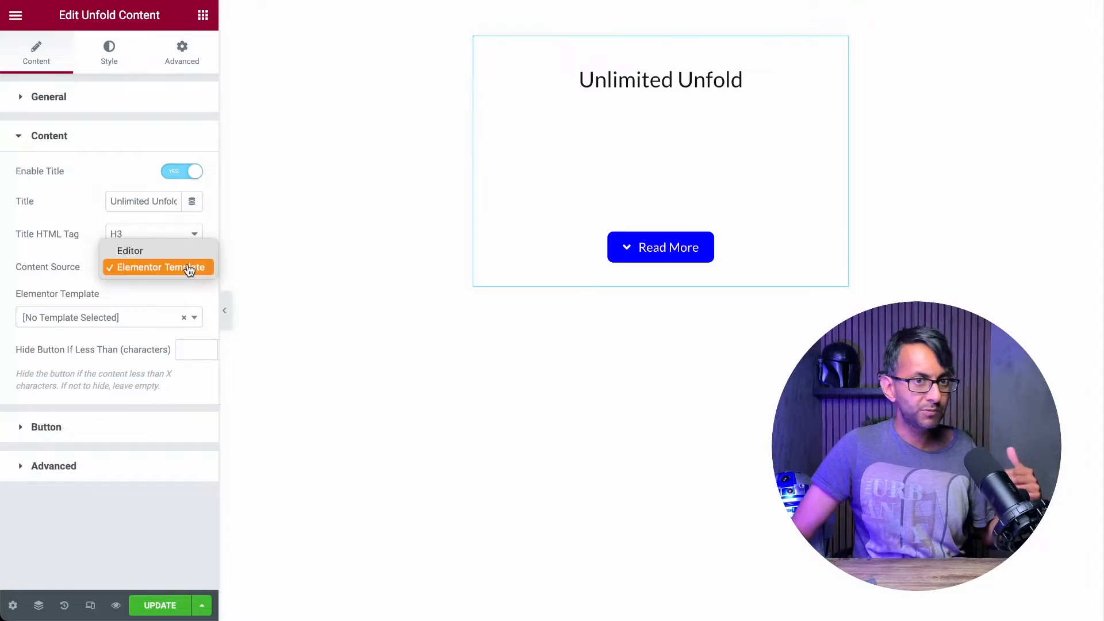
left_click(130, 251)
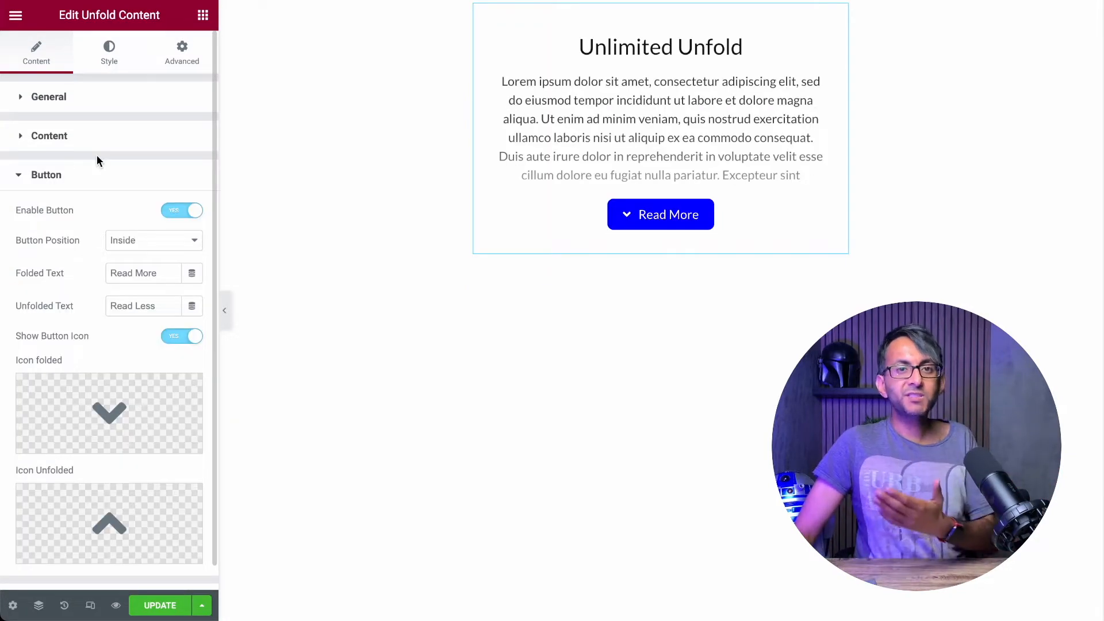
Toggle the button off and on, then try a button position and preview Read More/Read Less
left_click(181, 209)
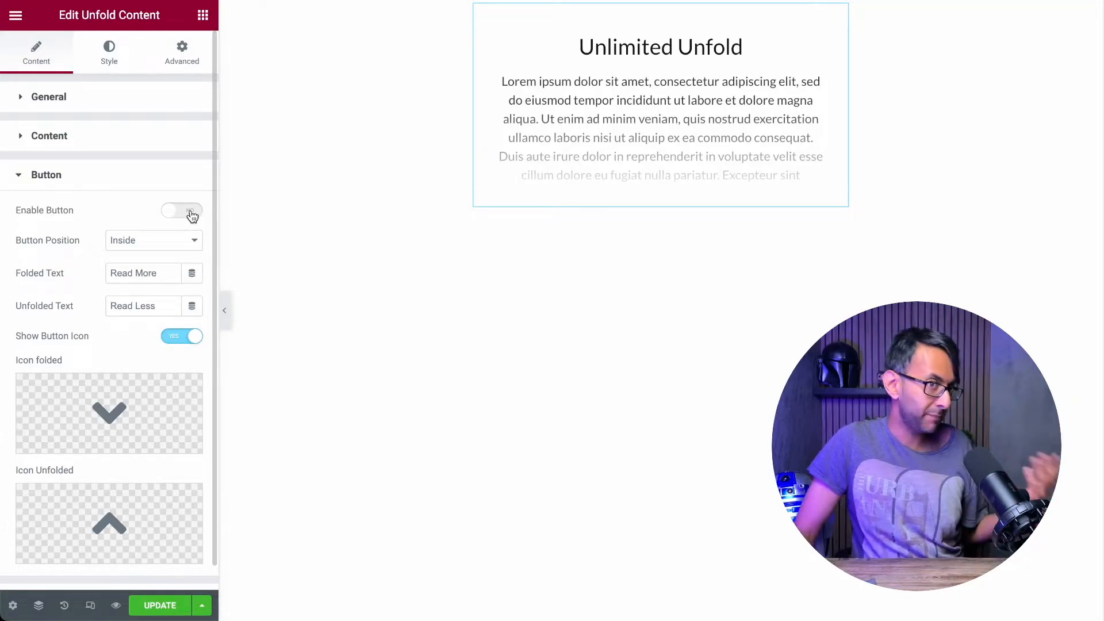
left_click(182, 210)
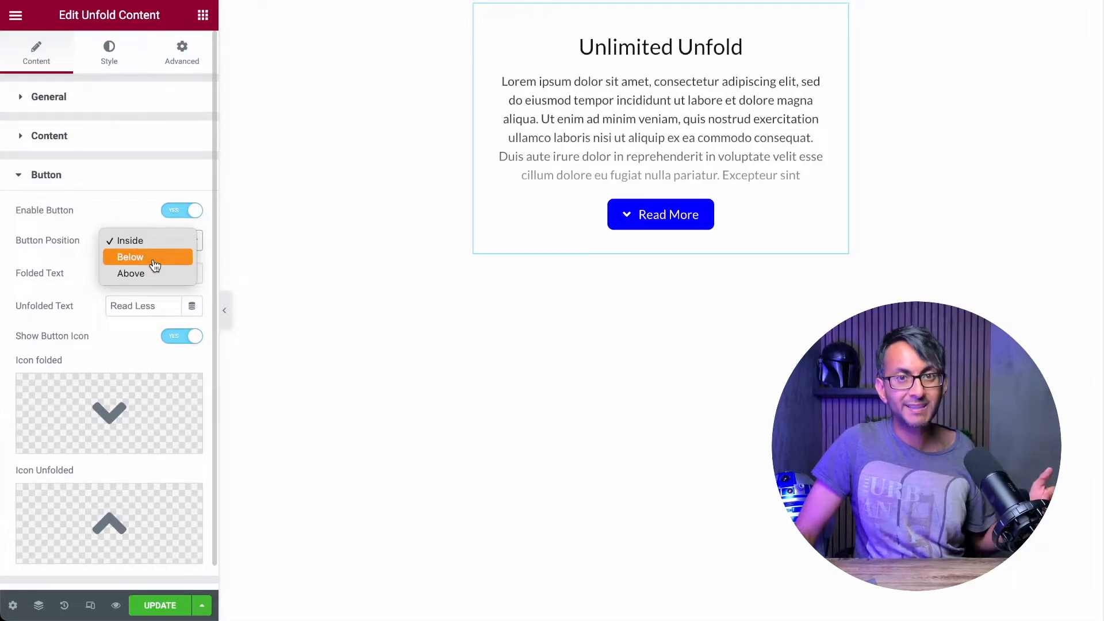
left_click(130, 256)
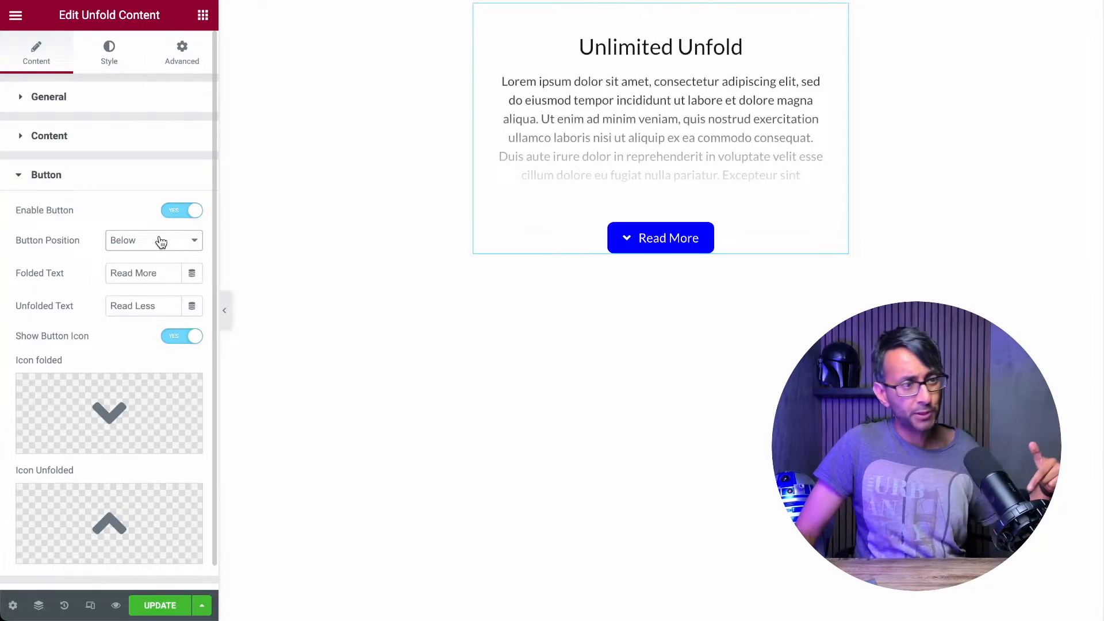
left_click(153, 240)
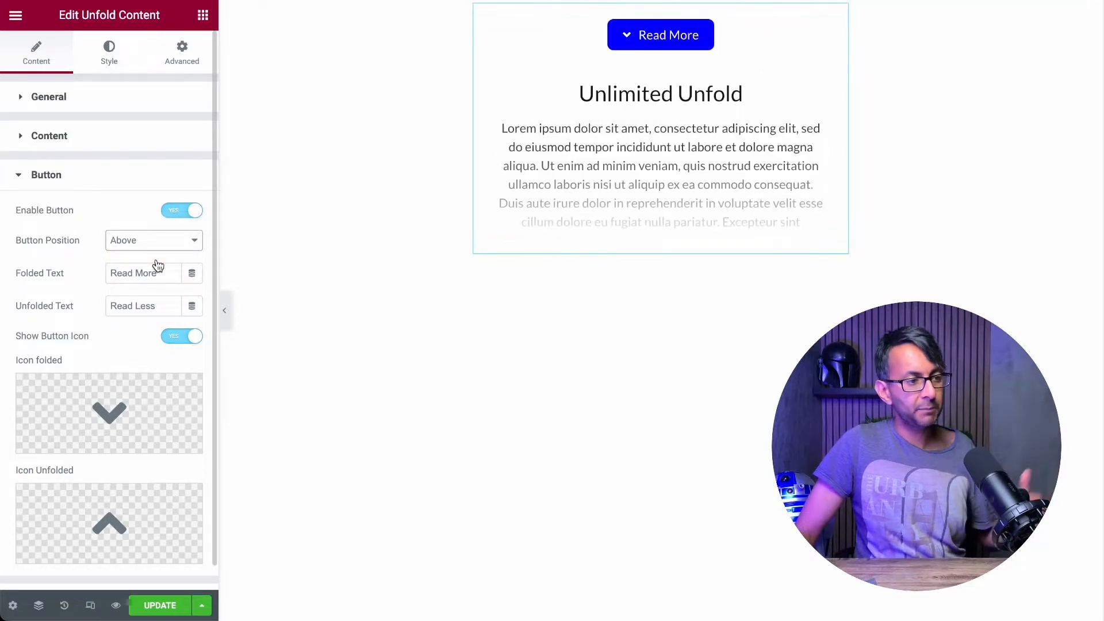
left_click(661, 35)
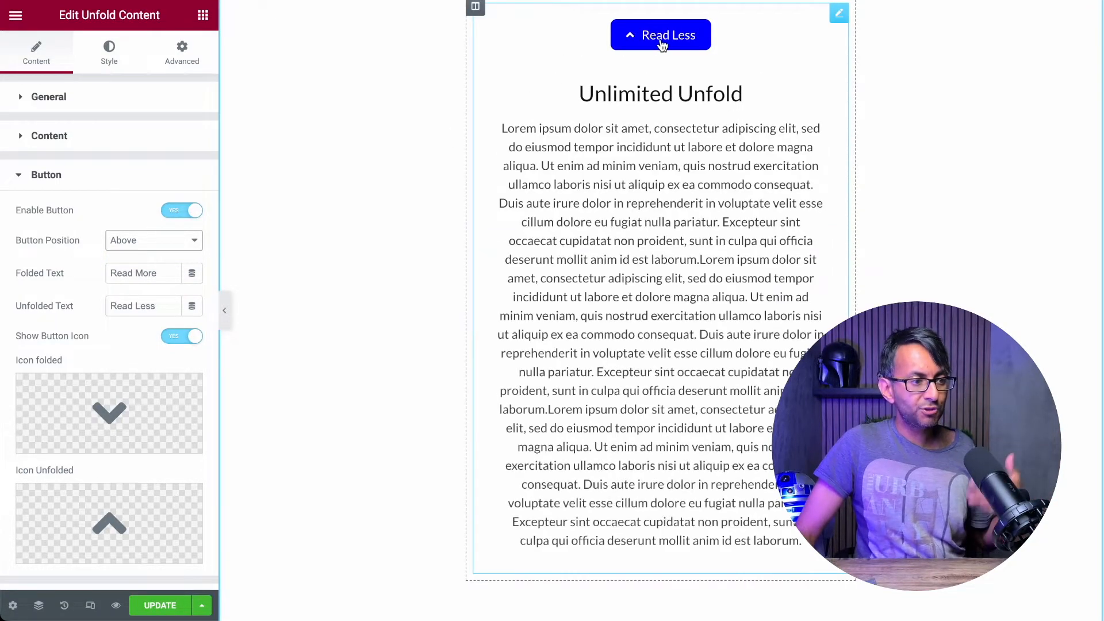
left_click(660, 35)
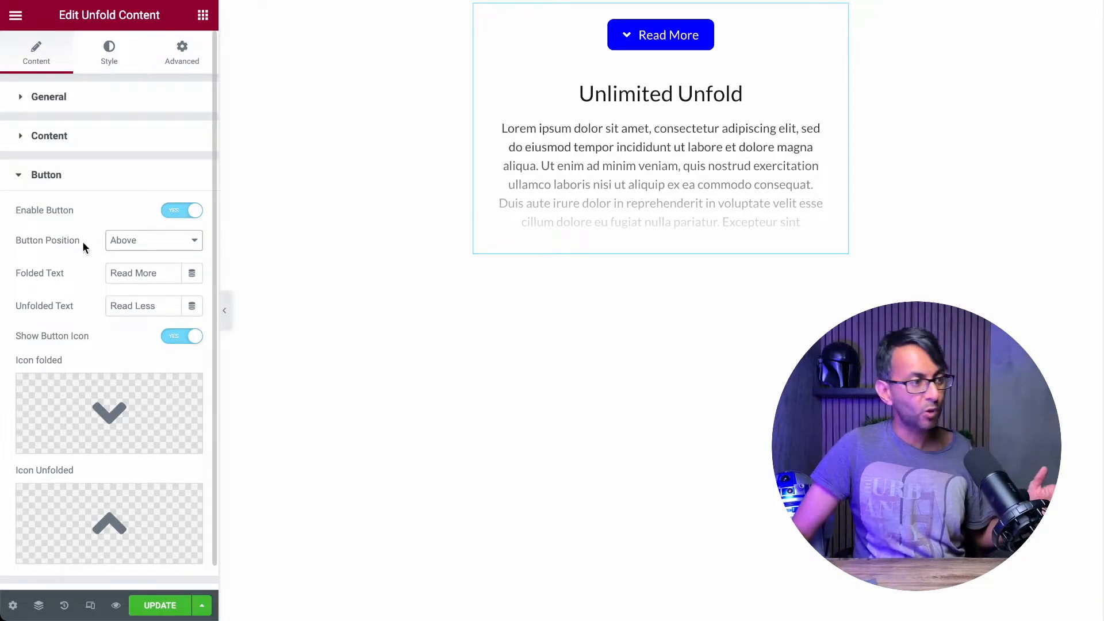
Set Button Position to Inside below the text, test unfolding, and turn Show Button Icon off
left_click(153, 240)
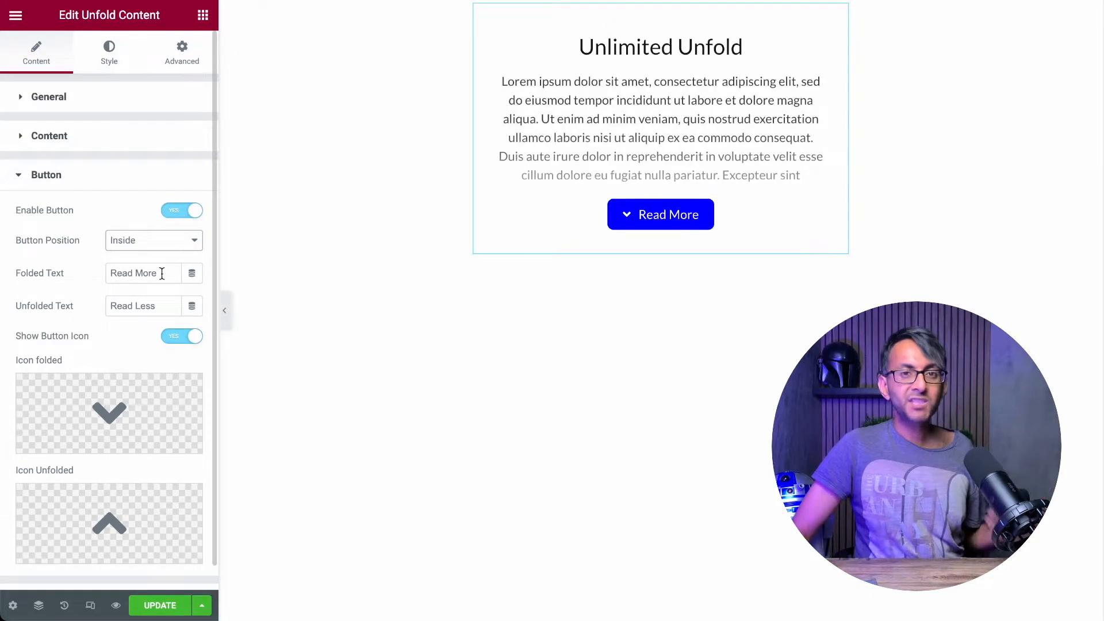
mouse_move(109, 413)
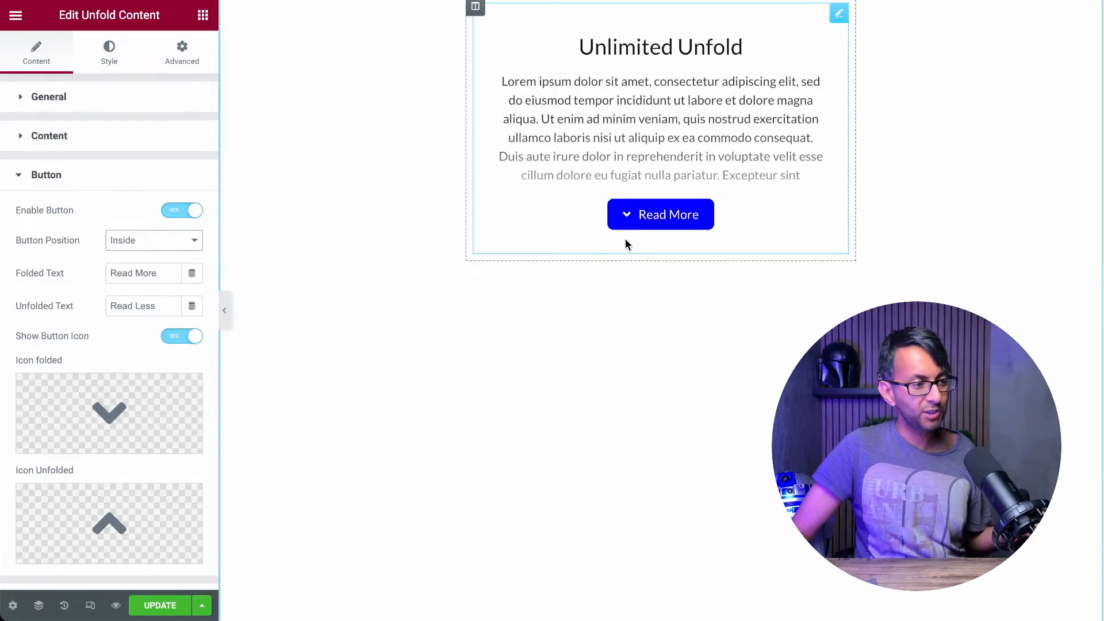
left_click(660, 214)
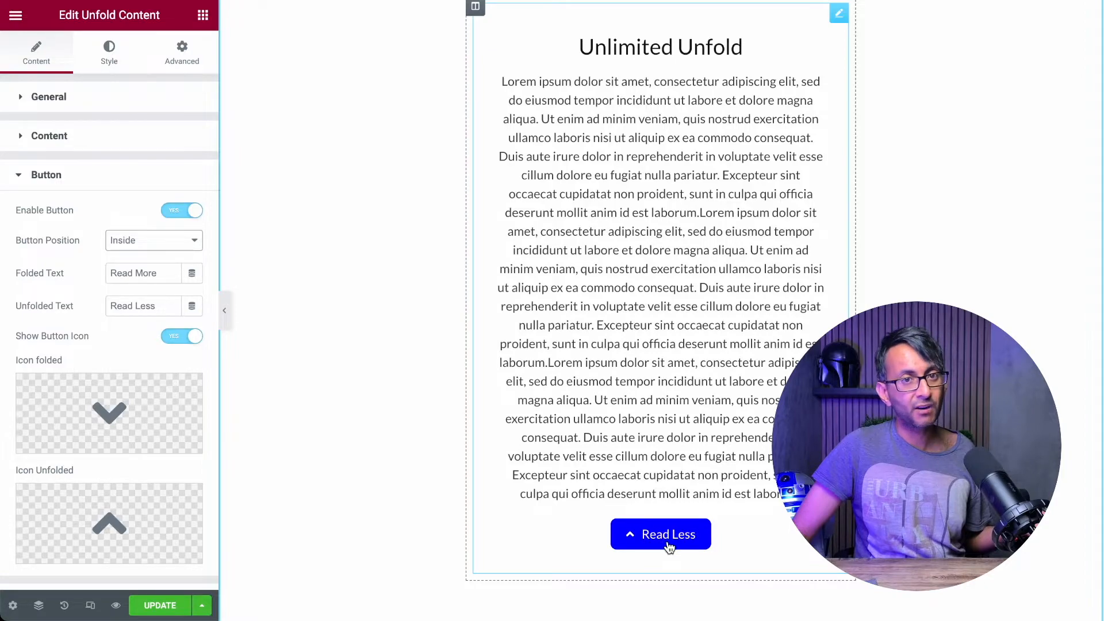
left_click(660, 534)
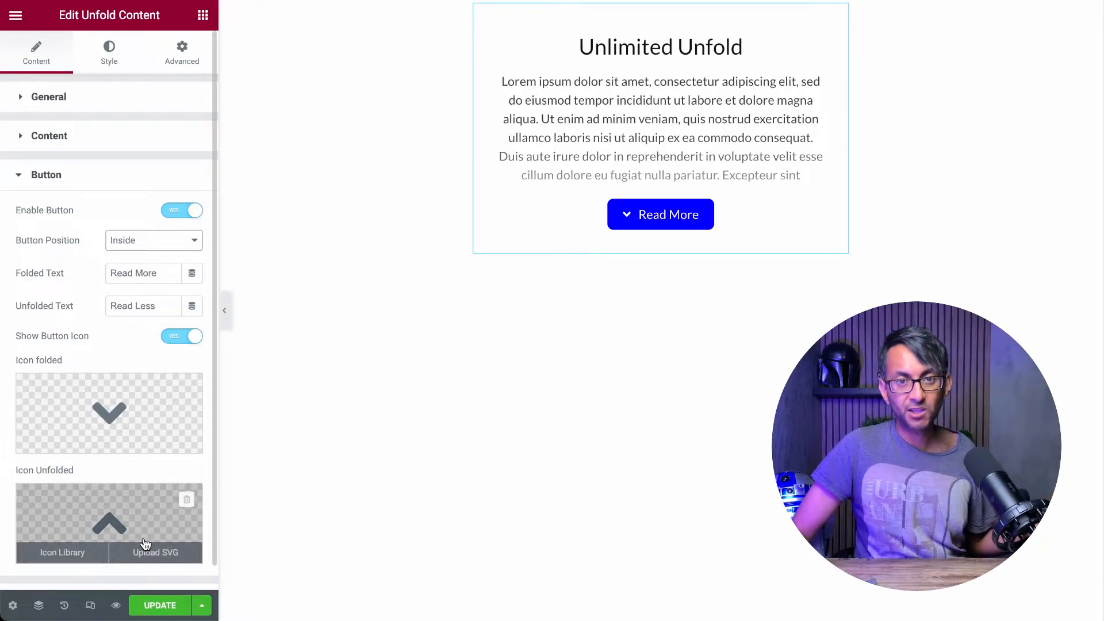
left_click(181, 336)
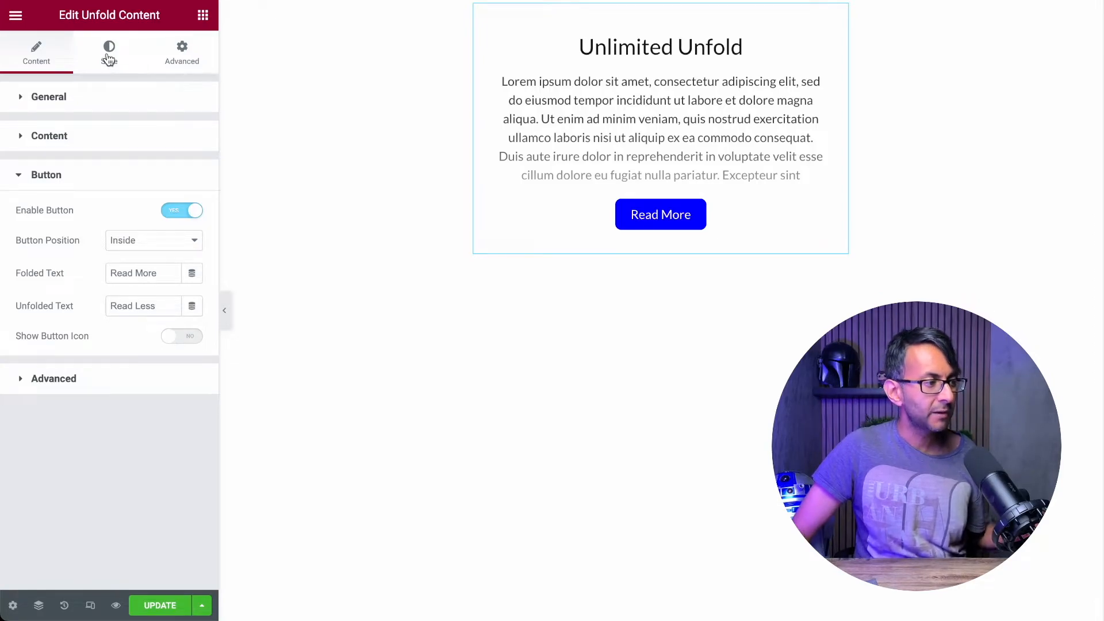
In Style, set General Alignment to Left, then back to Center, and expand the Overlay settings
left_click(109, 53)
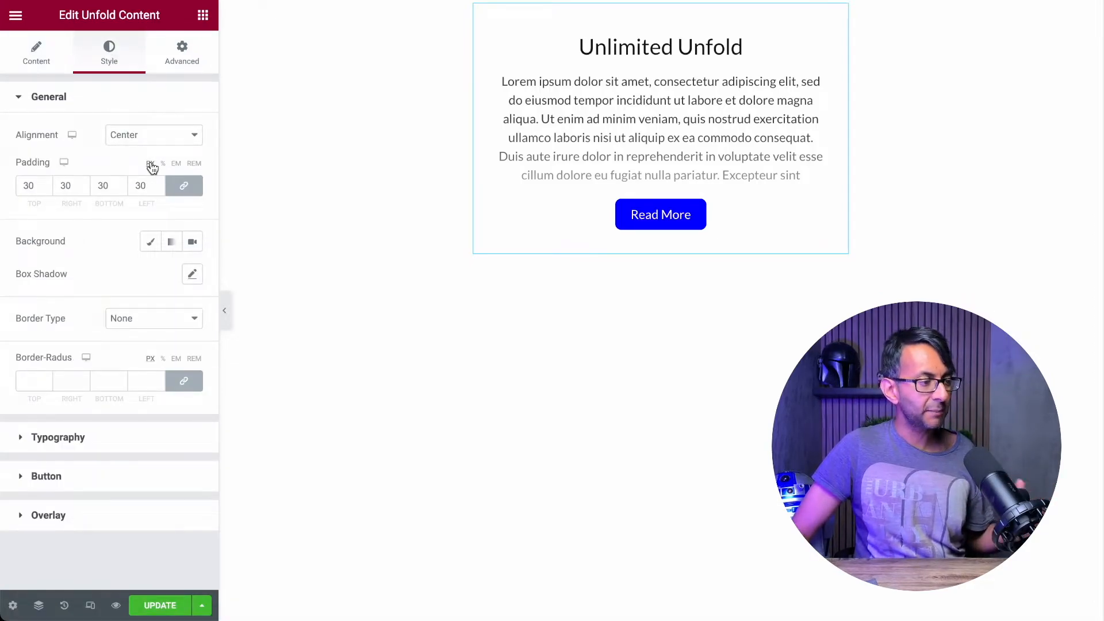
mouse_move(159, 159)
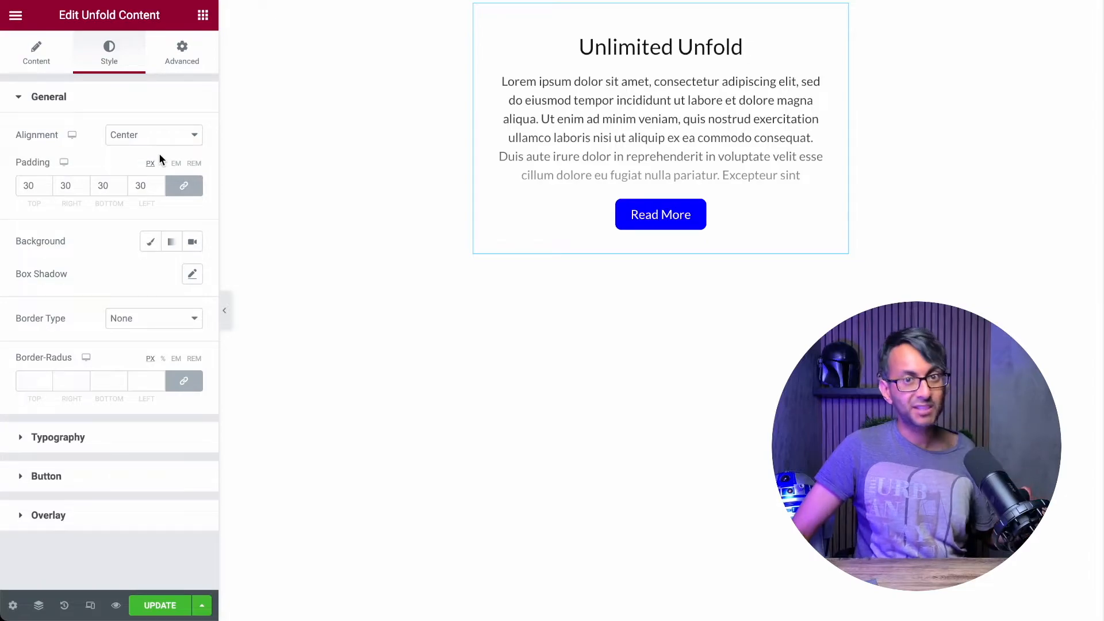
left_click(153, 135)
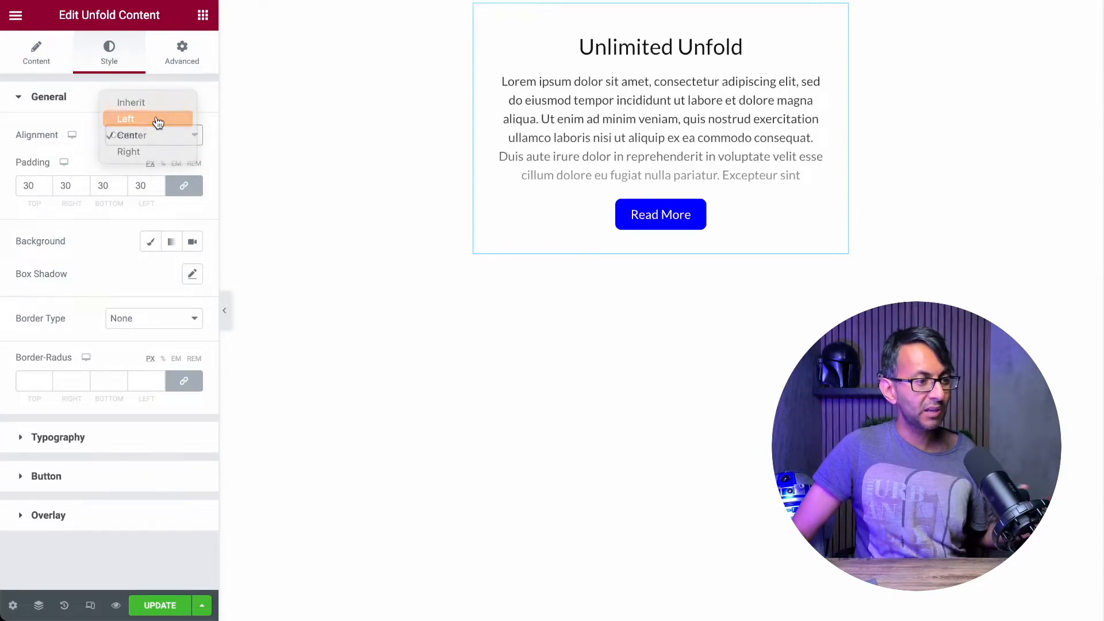
left_click(125, 118)
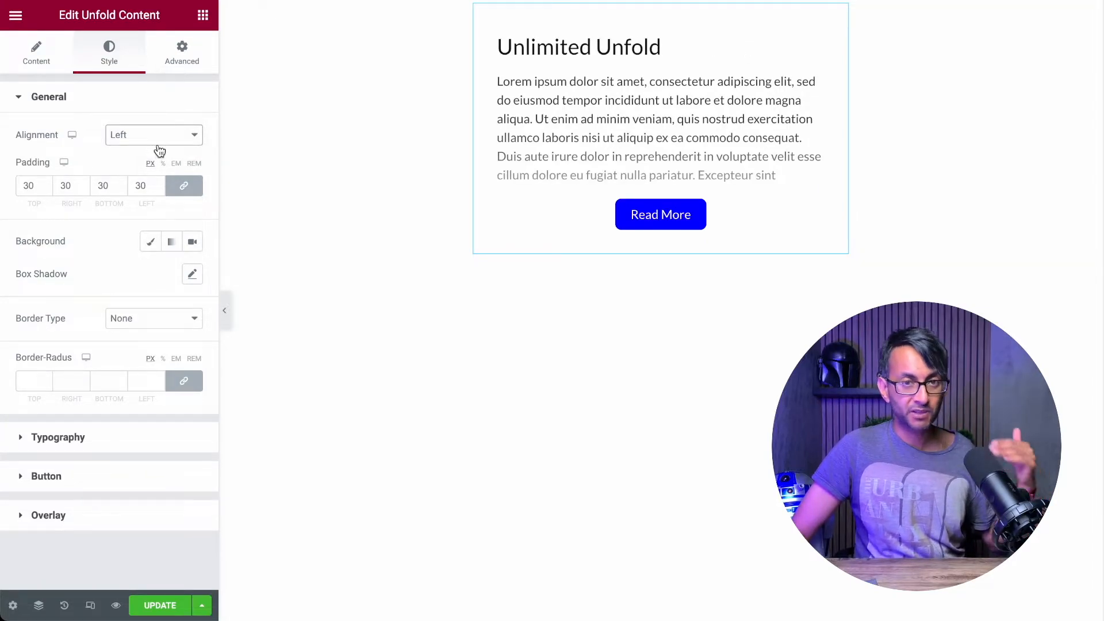
left_click(153, 135)
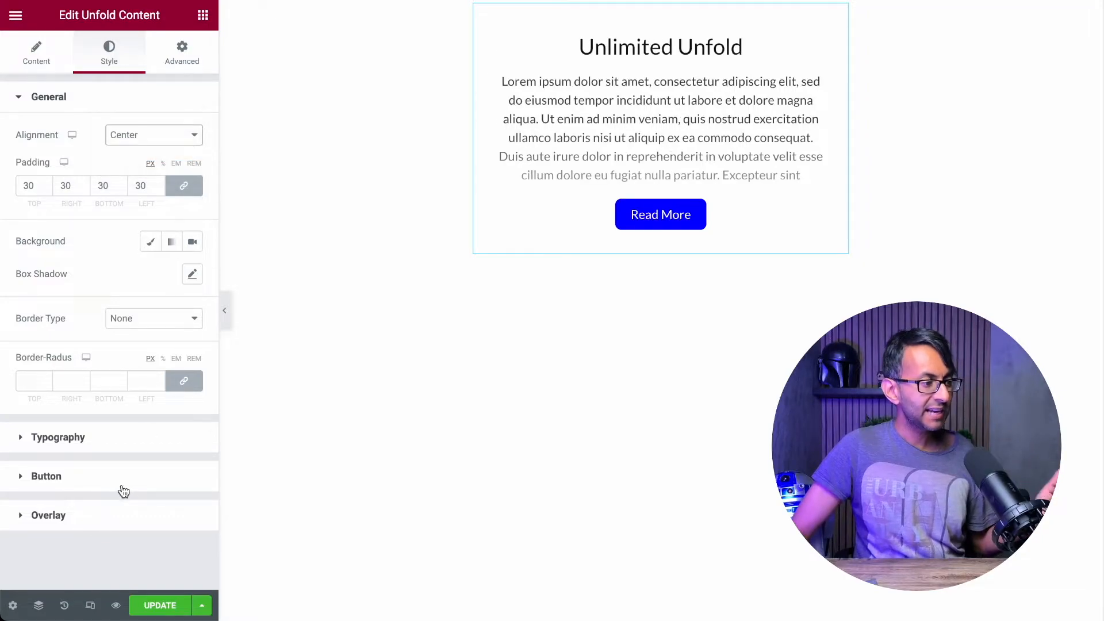
left_click(46, 475)
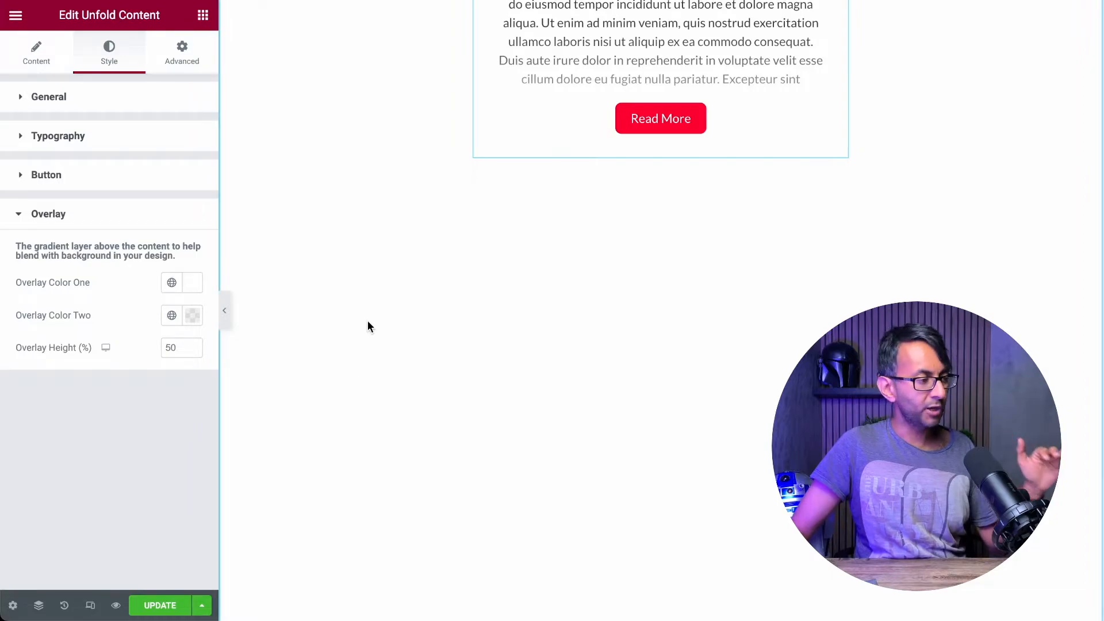
mouse_move(176, 331)
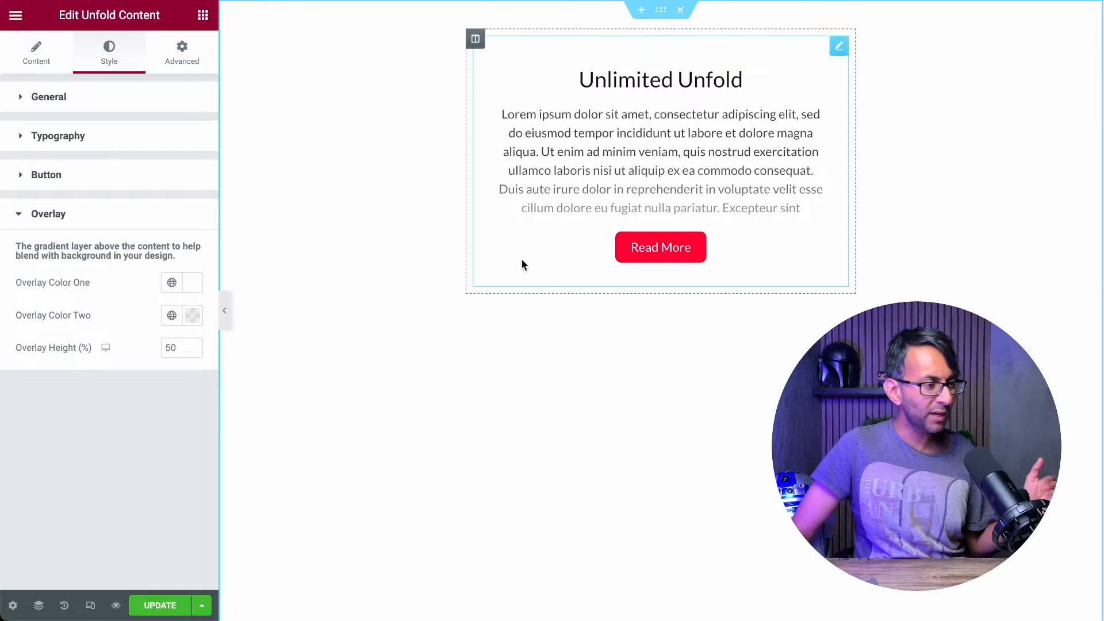
mouse_move(581, 222)
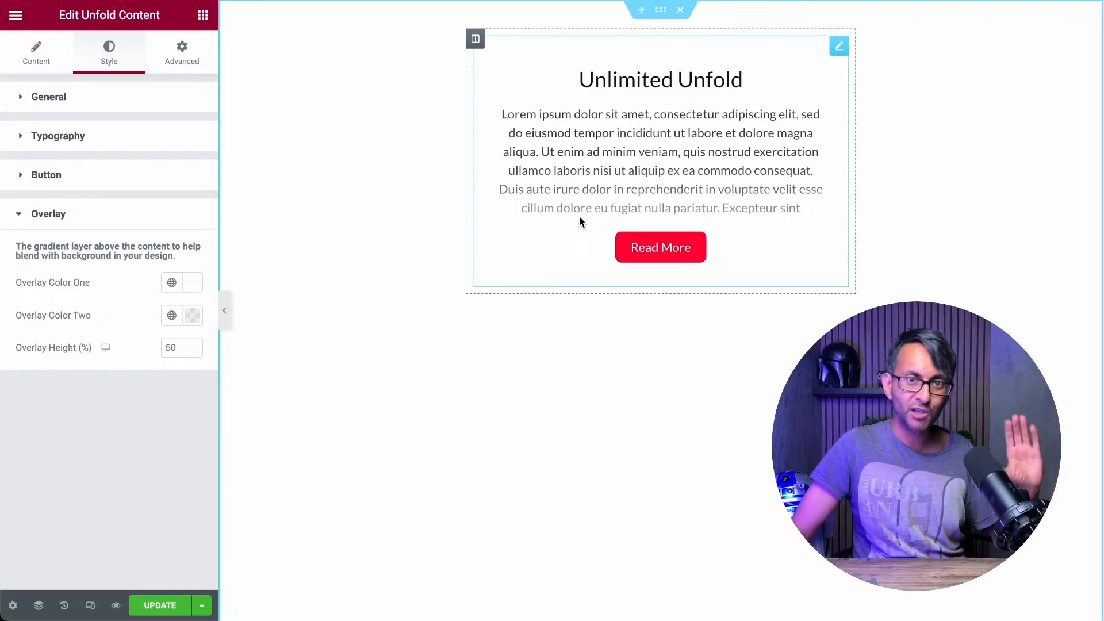
mouse_move(171, 283)
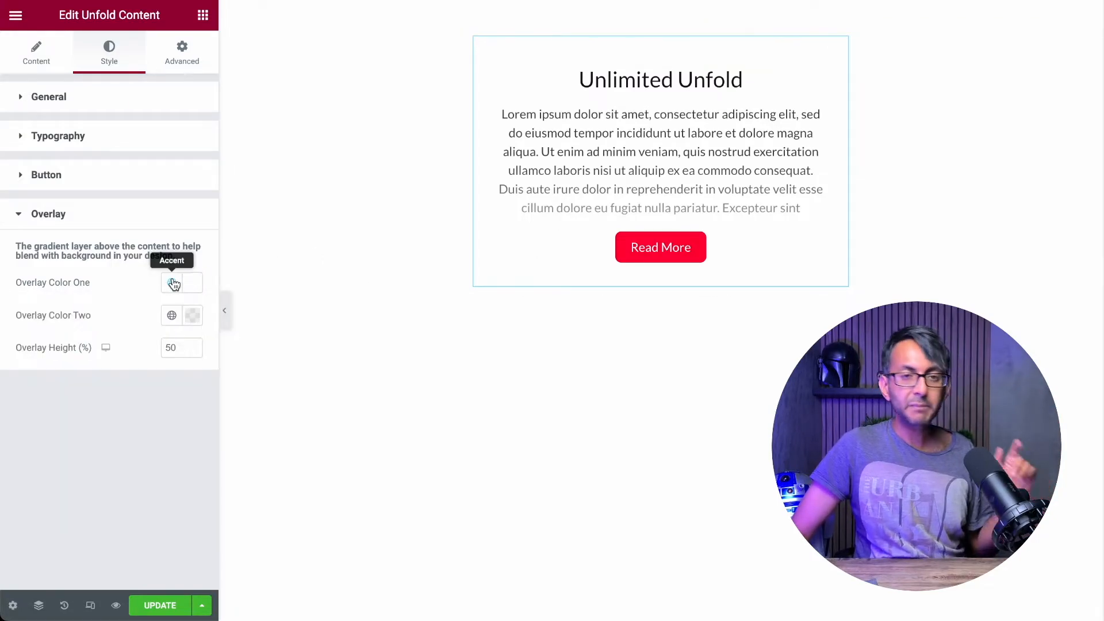
Set Overlay Color One to red, preview the red gradient unfolding, and return to the Content settings
left_click(182, 283)
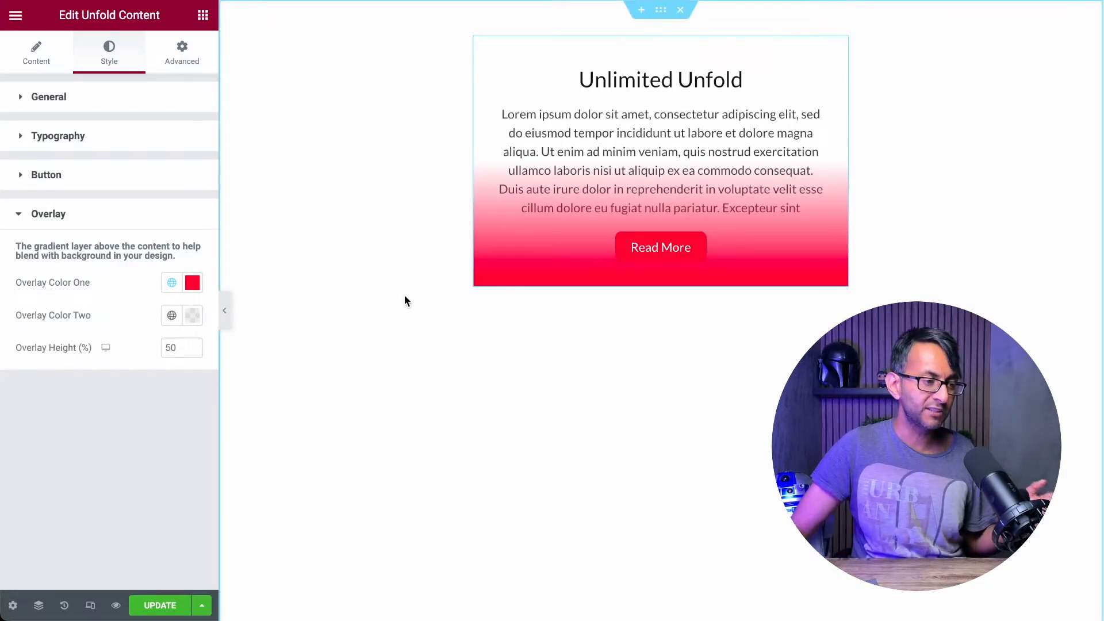
left_click(661, 248)
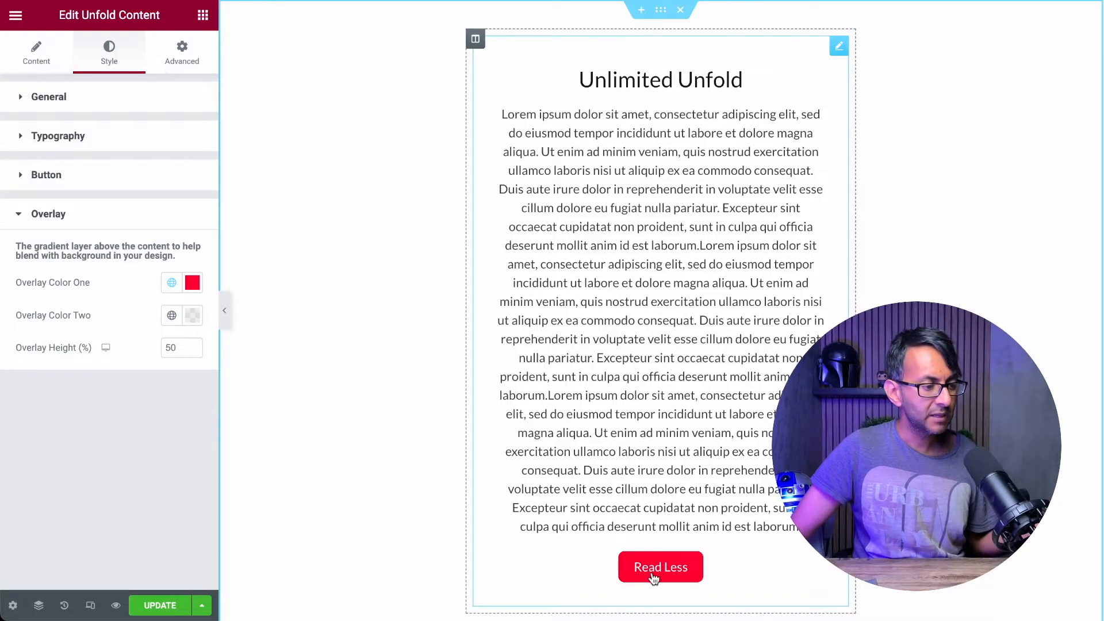
left_click(661, 567)
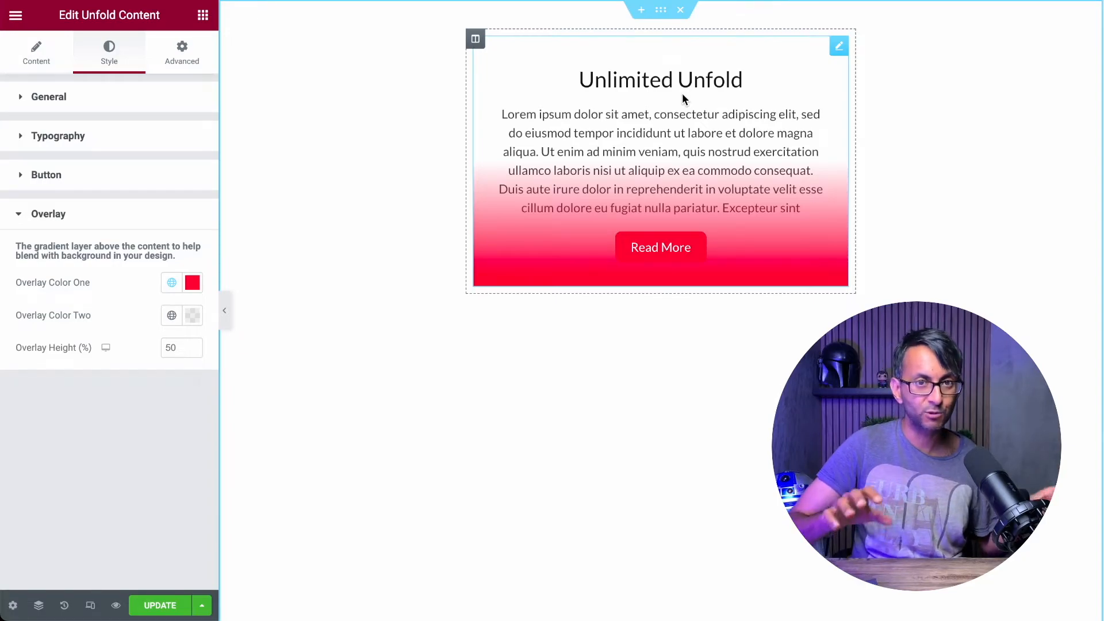
left_click(36, 53)
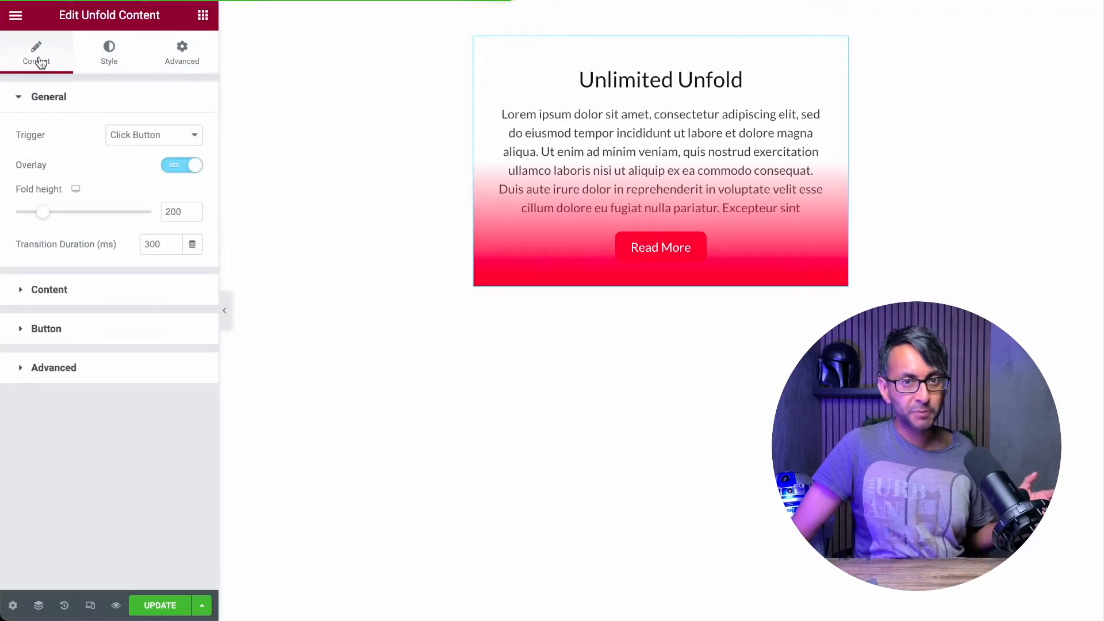
left_click(49, 290)
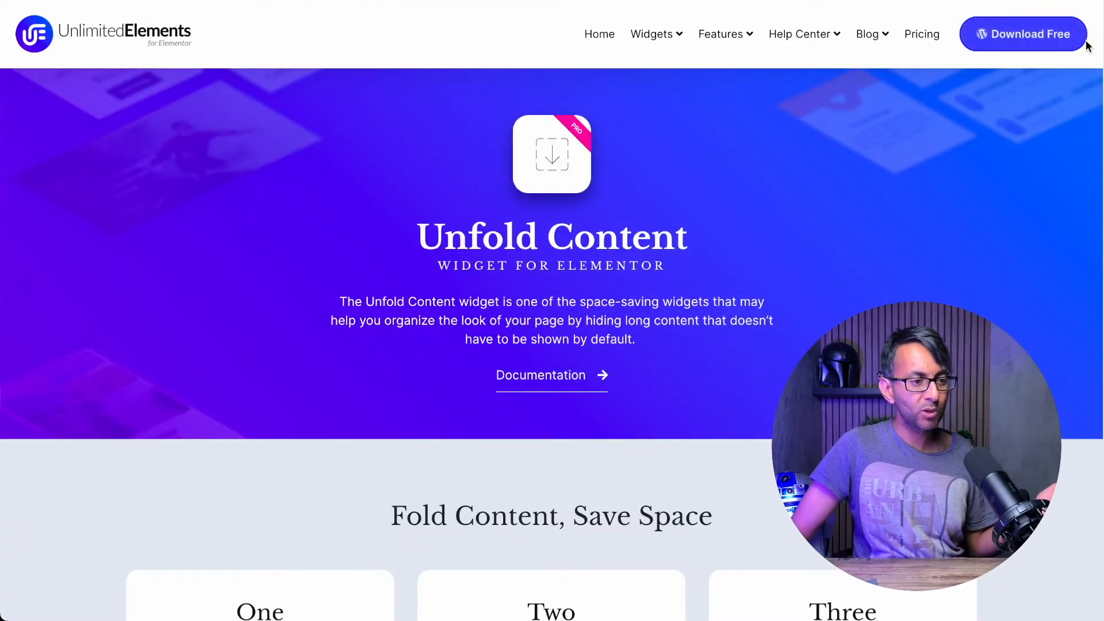
scroll("down", 3)
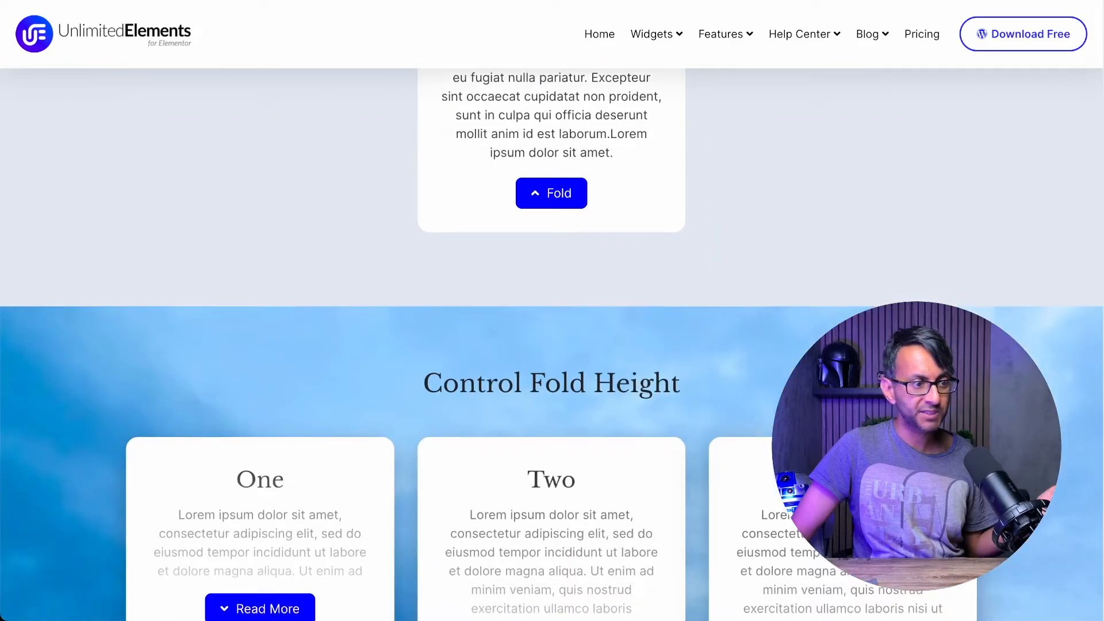
scroll("down", 3)
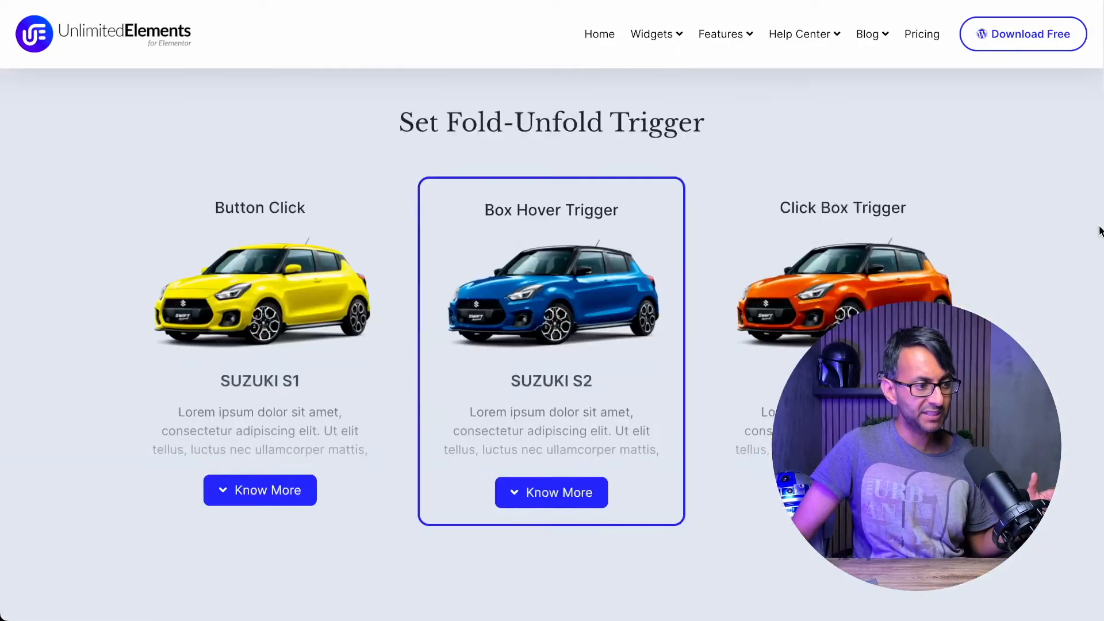
scroll("down", 3)
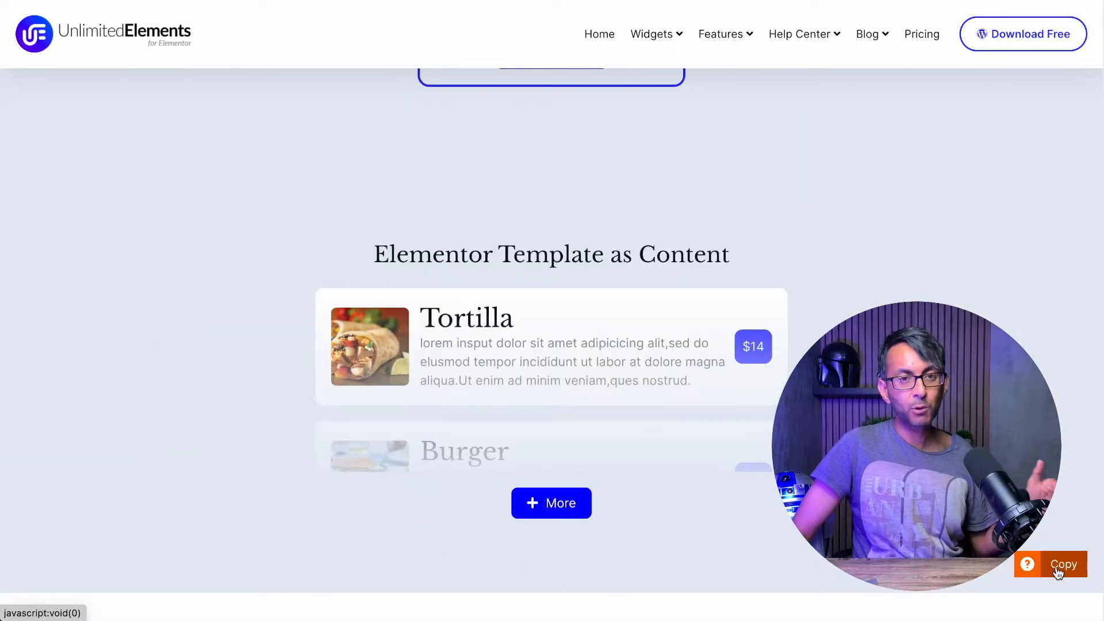
left_click(1063, 563)
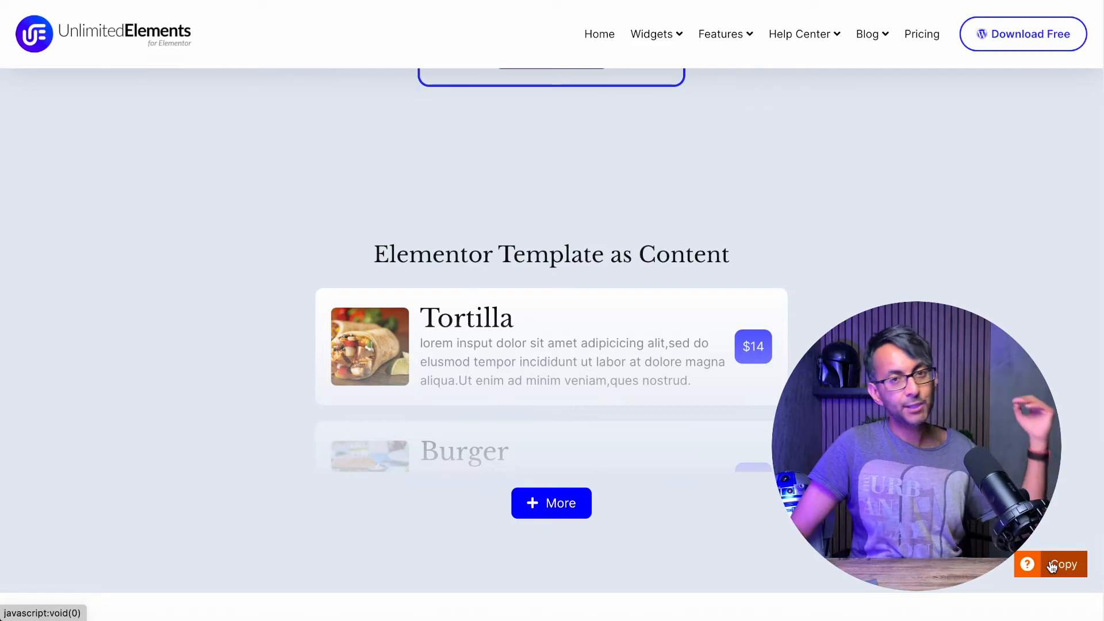
mouse_move(715, 485)
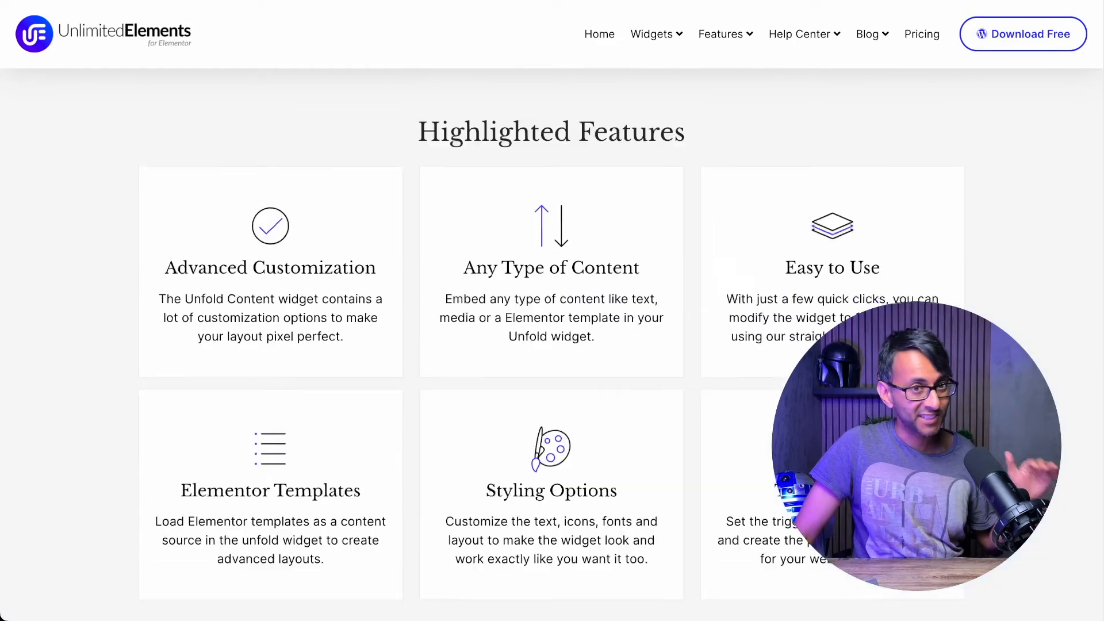
scroll("down", 3)
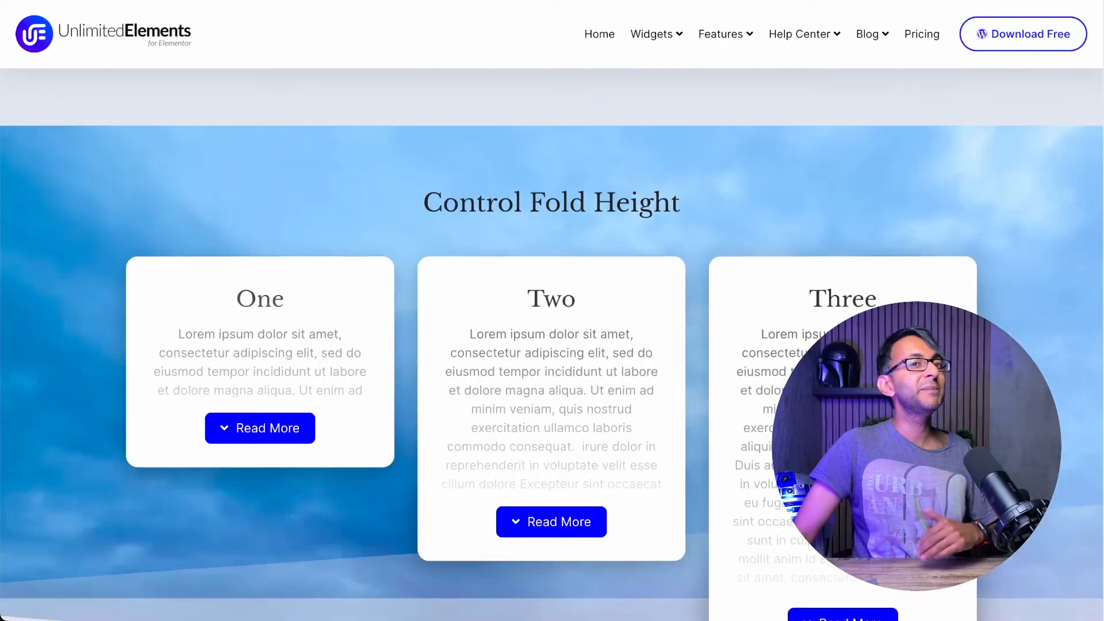
scroll("up", 3)
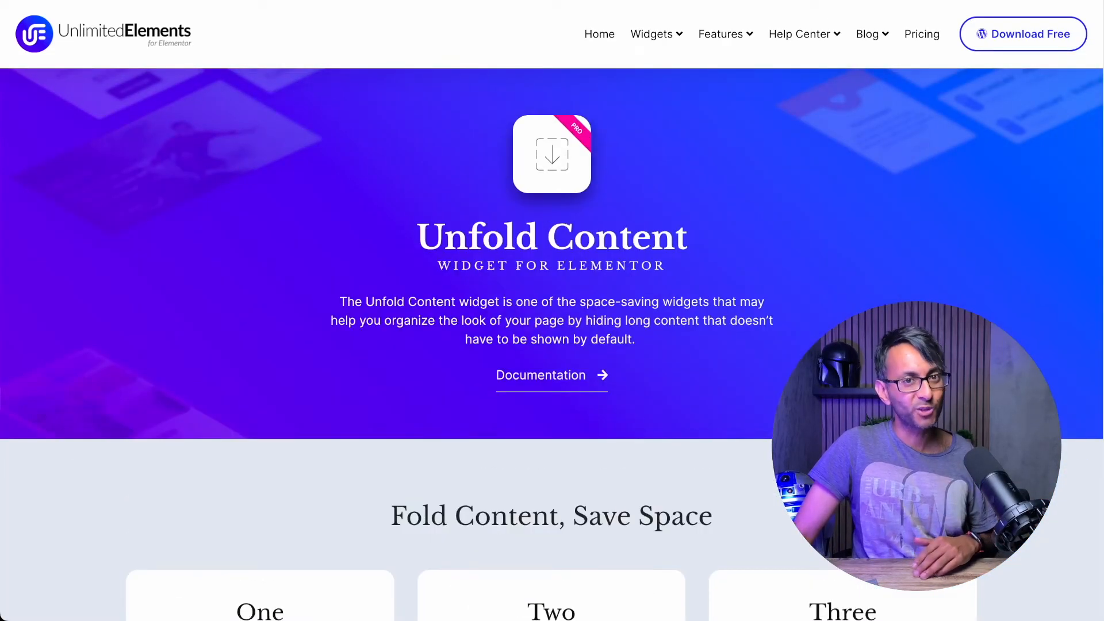